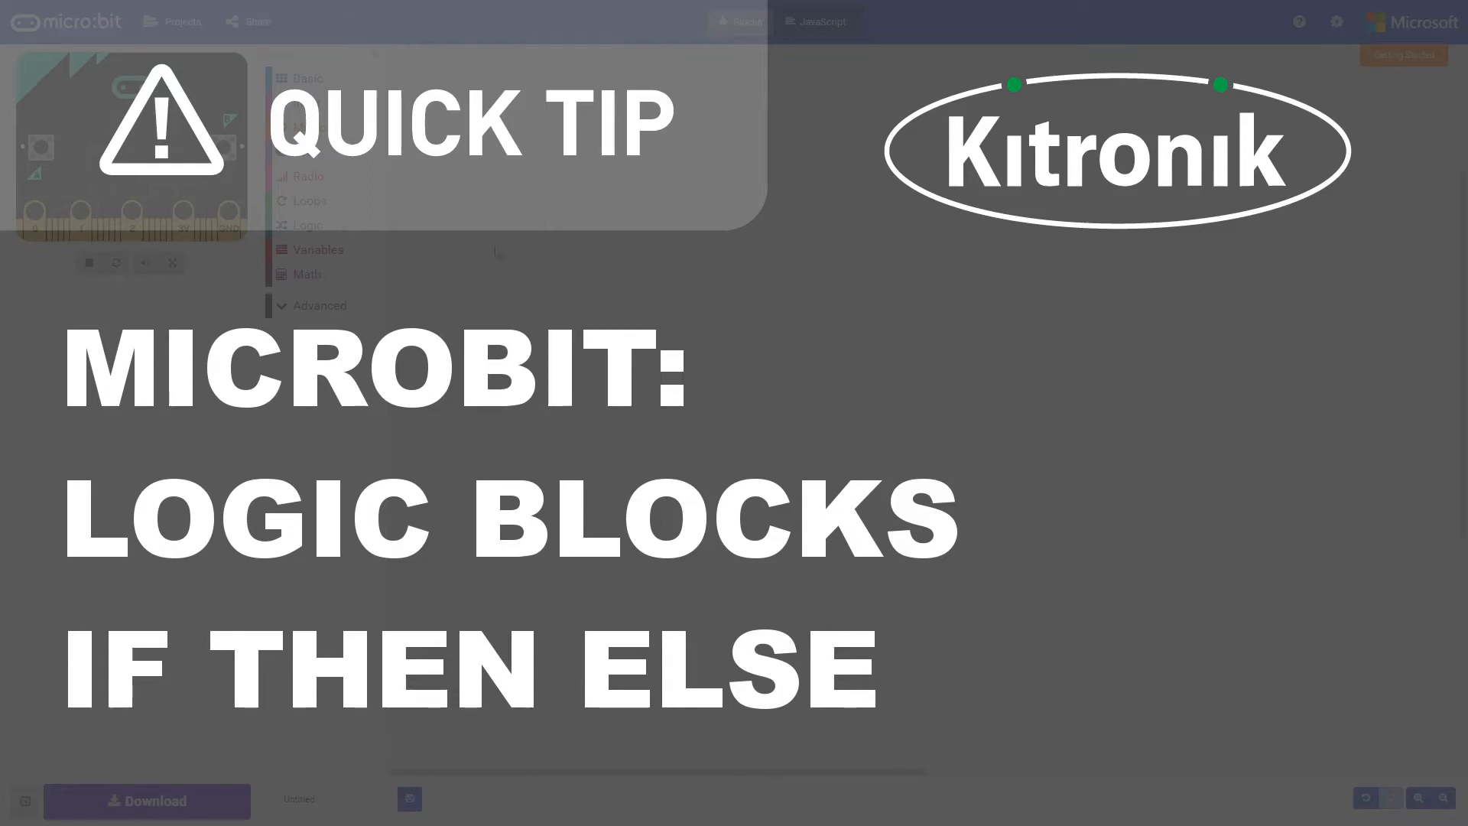
# Step: Open the Logic category in the toolbox to reveal the if-then-else block
pyautogui.click(308, 225)
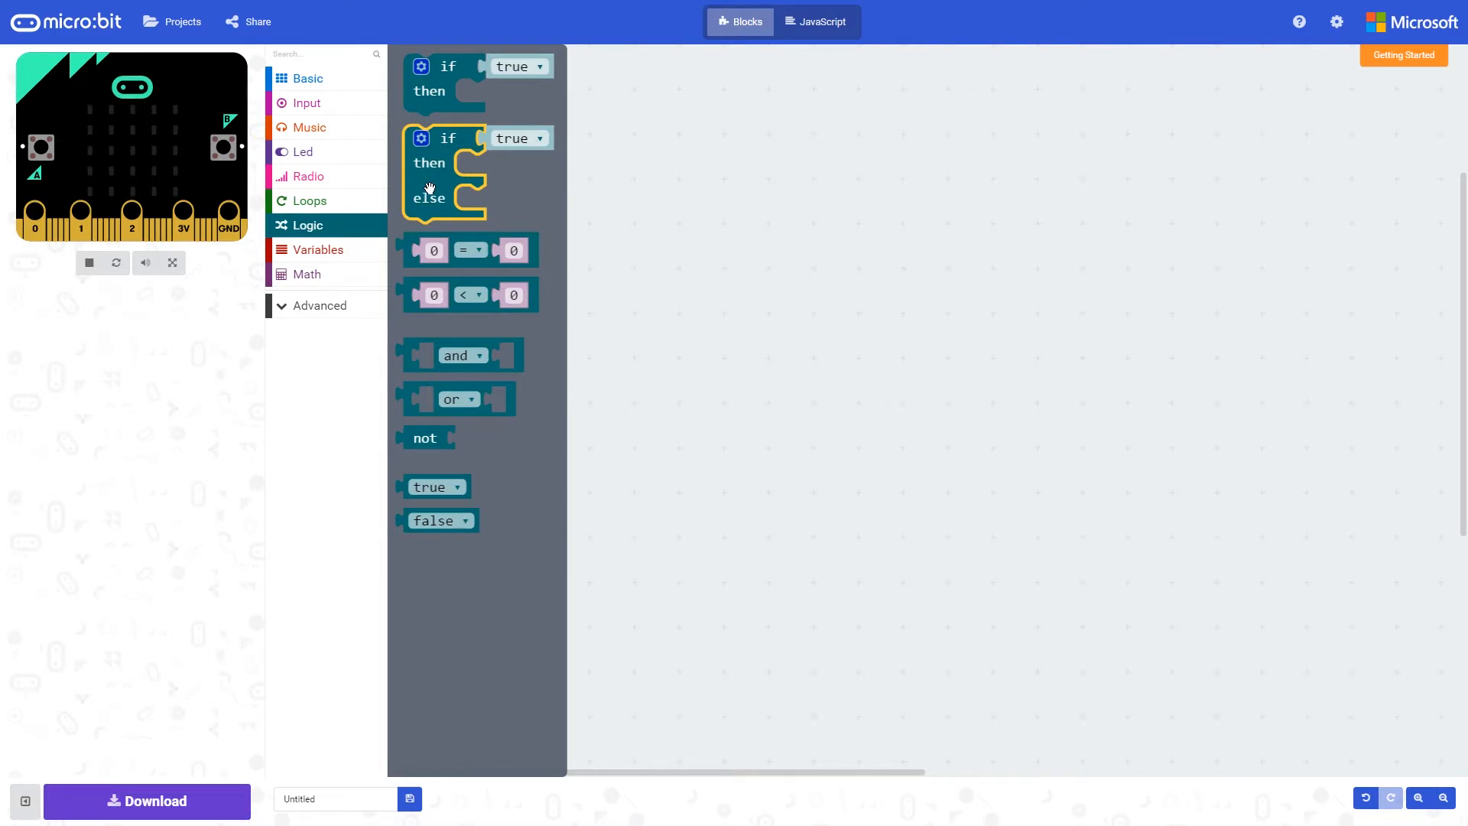
pyautogui.moveTo(440, 178)
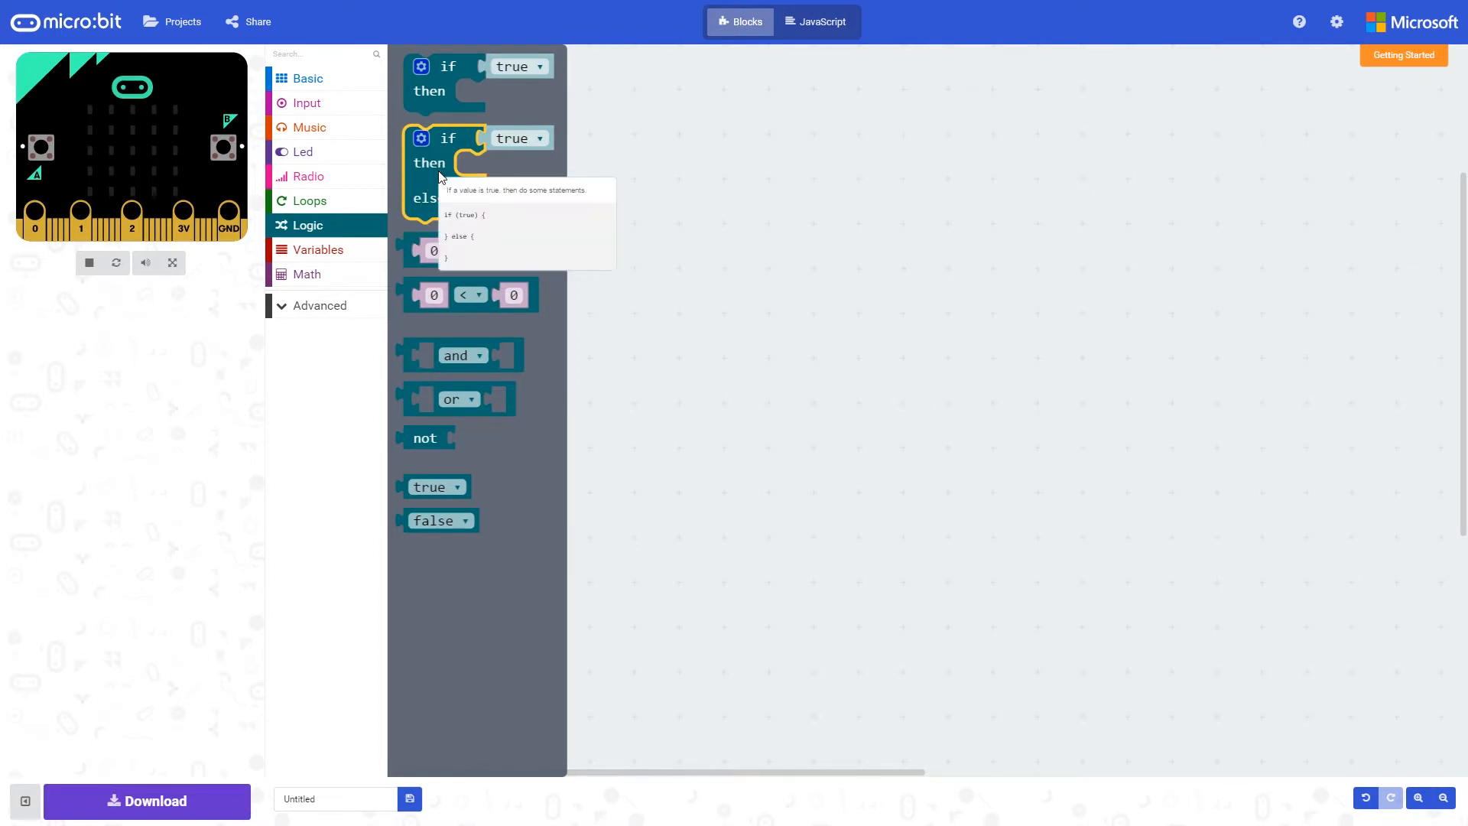
pyautogui.moveTo(437, 112)
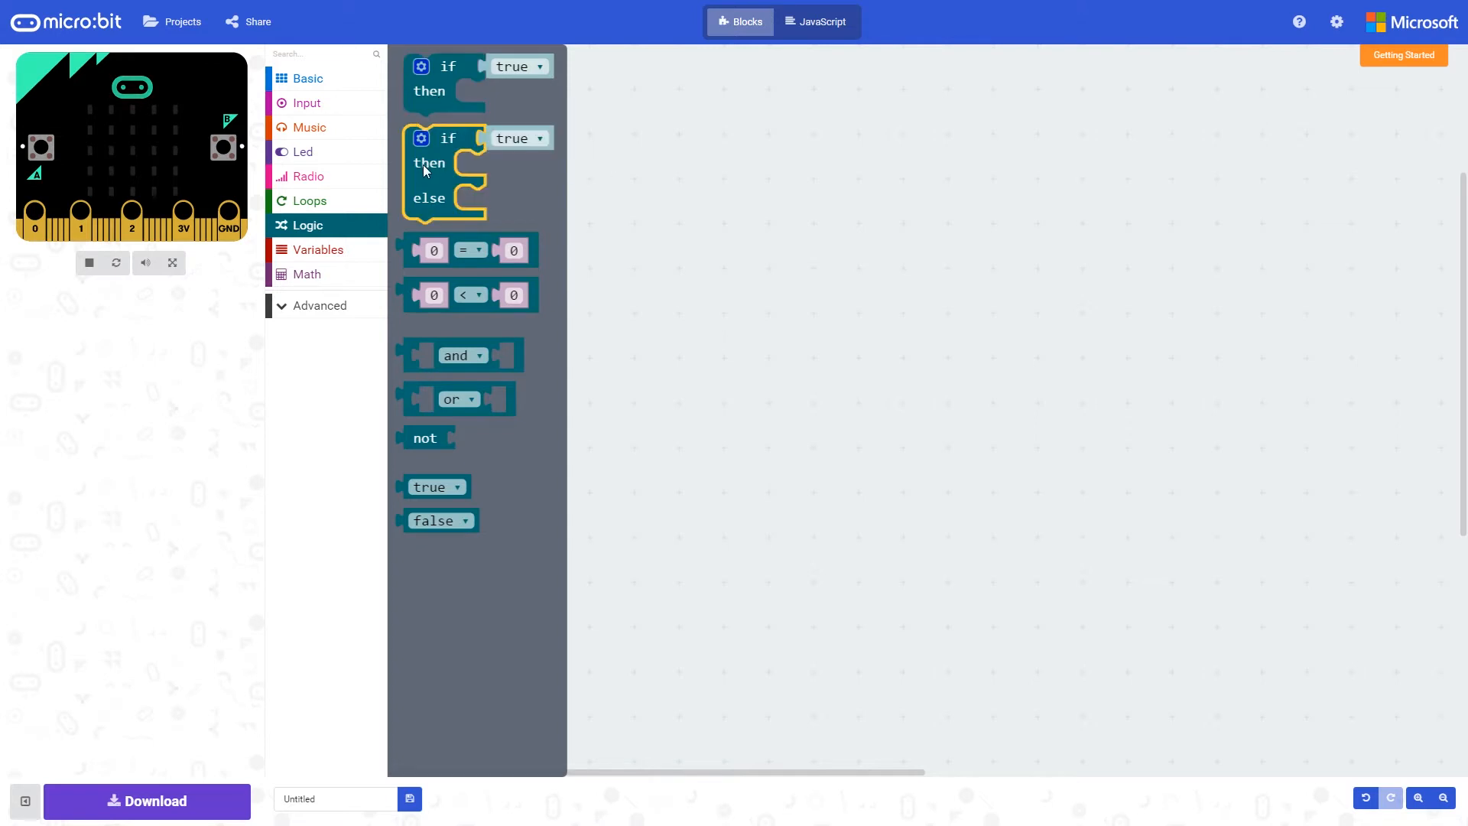
pyautogui.moveTo(430, 176)
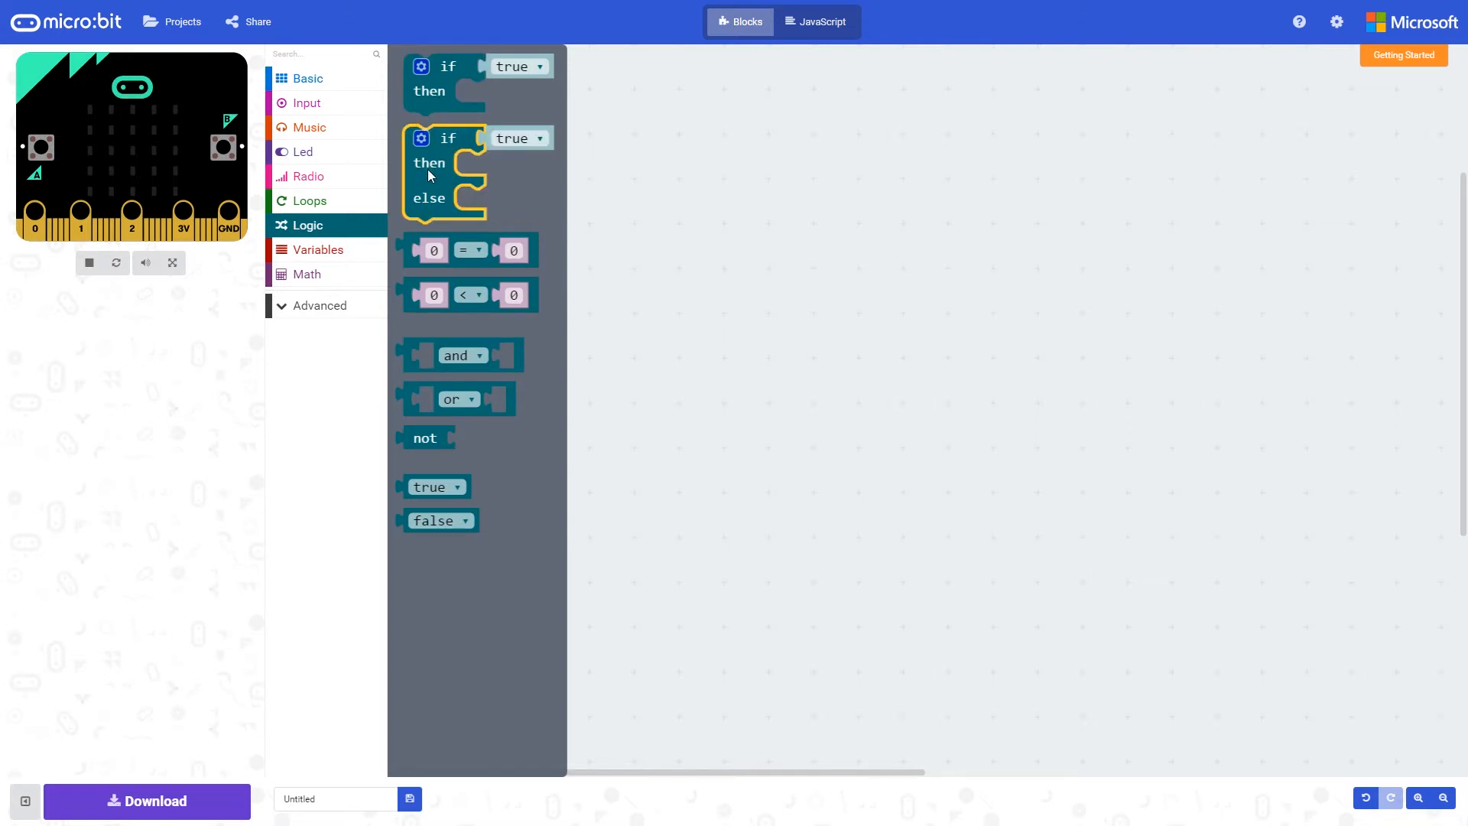
# Step: Place an if-then-else block on the workspace and bring in a Basic forever loop
pyautogui.moveTo(445, 168); pyautogui.dragTo(644, 215)
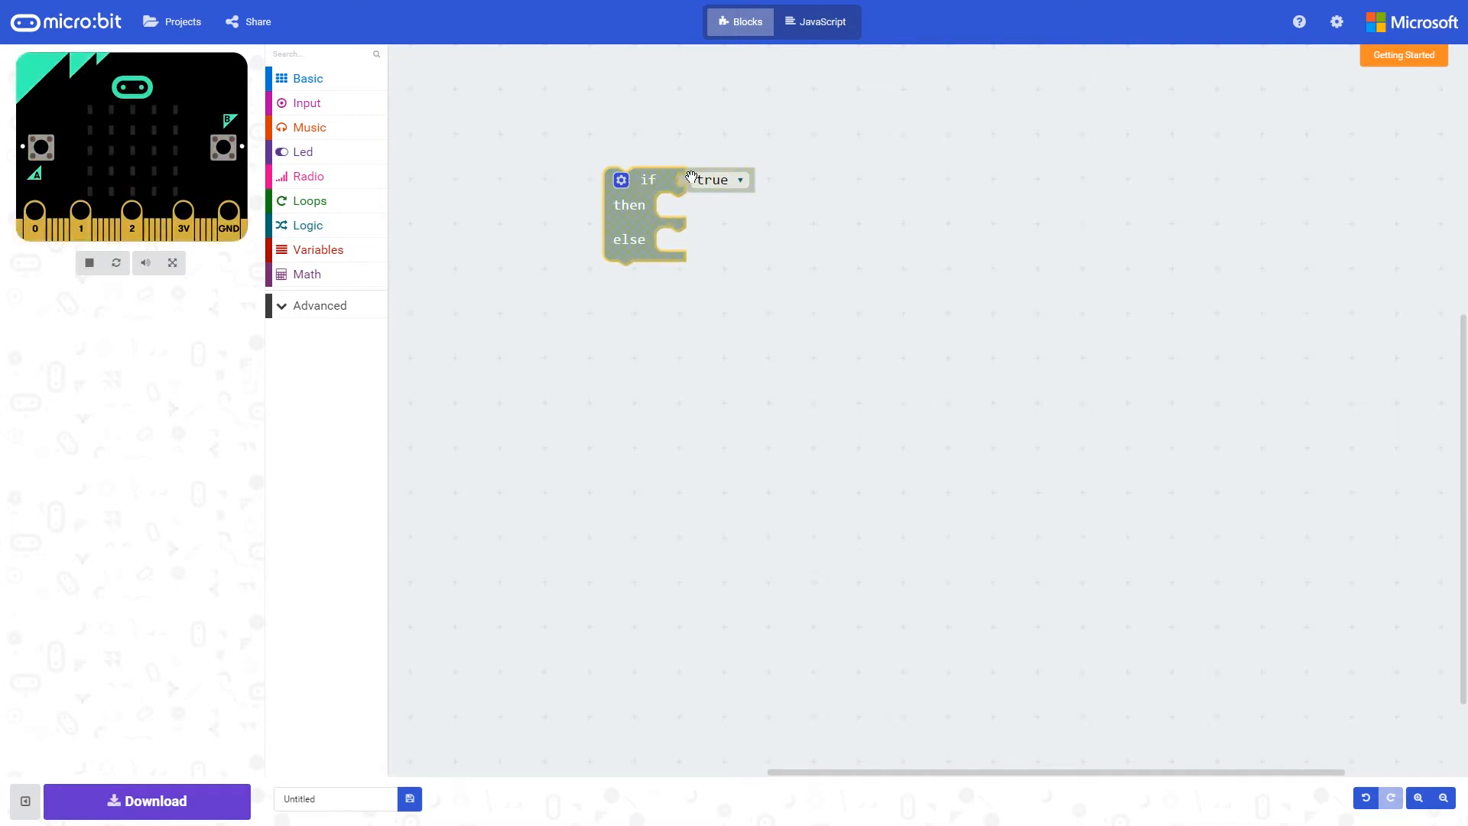
pyautogui.moveTo(838, 208)
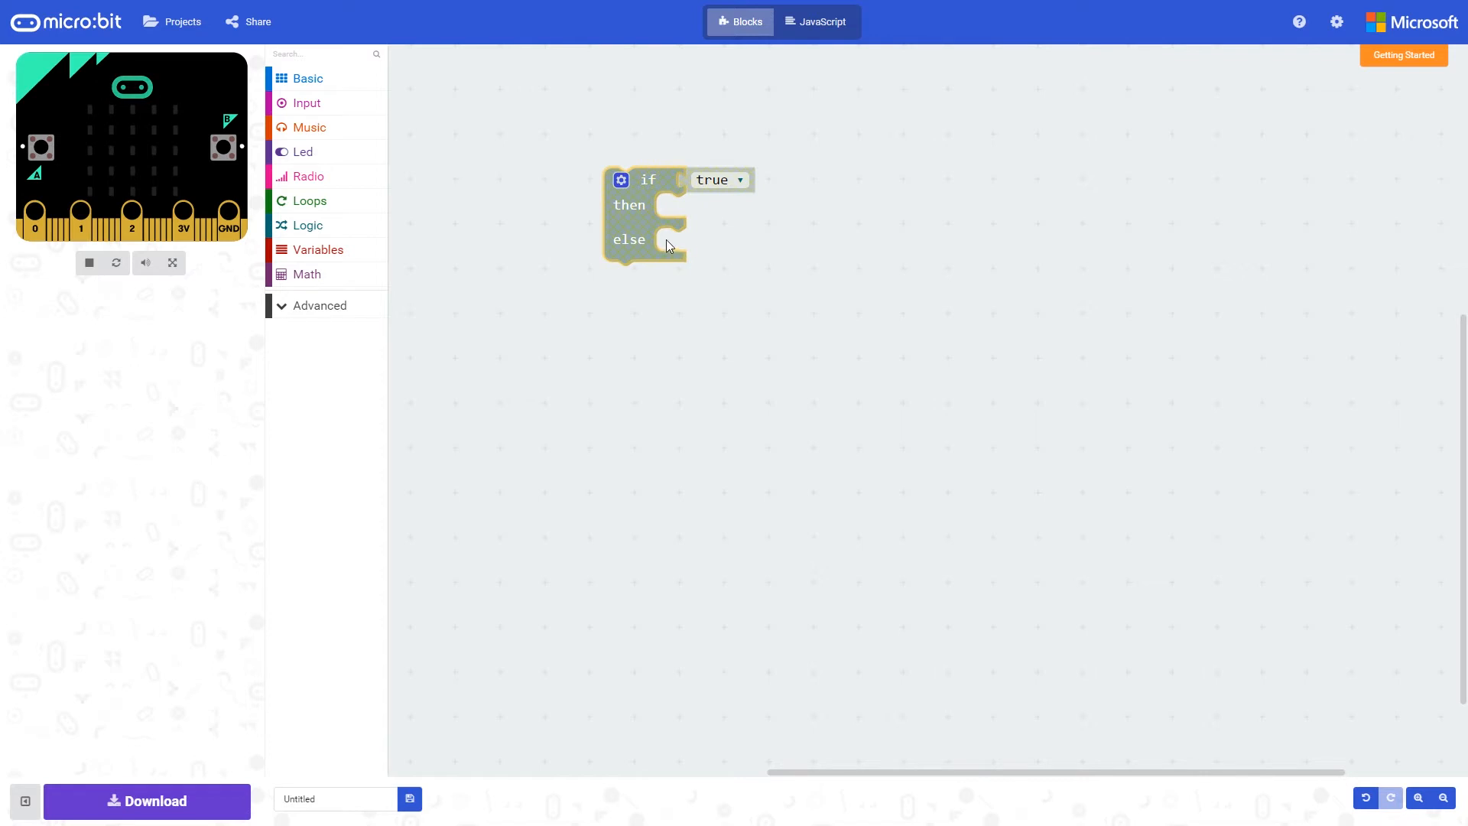
pyautogui.moveTo(725, 243)
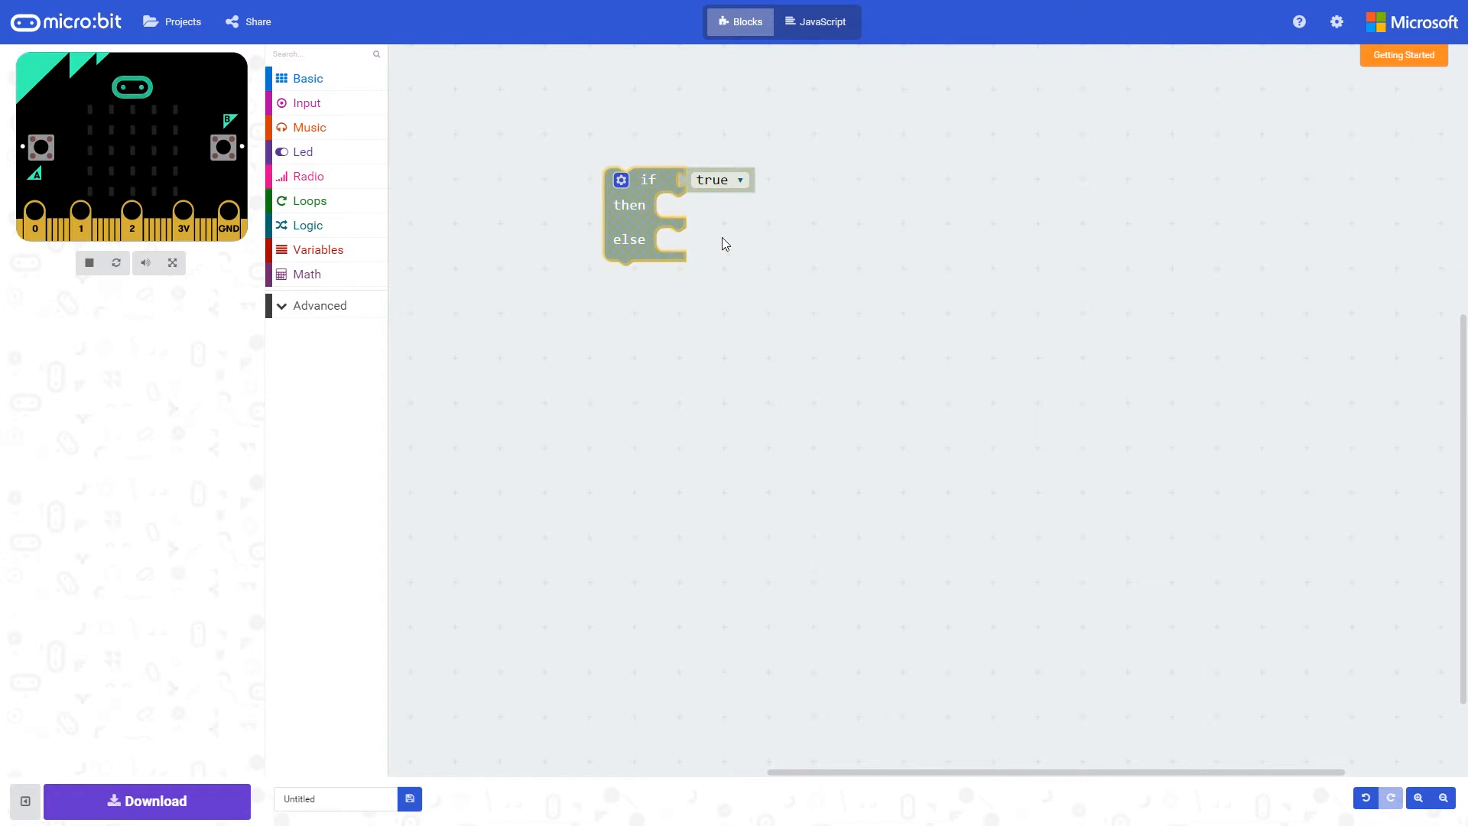
pyautogui.click(307, 79)
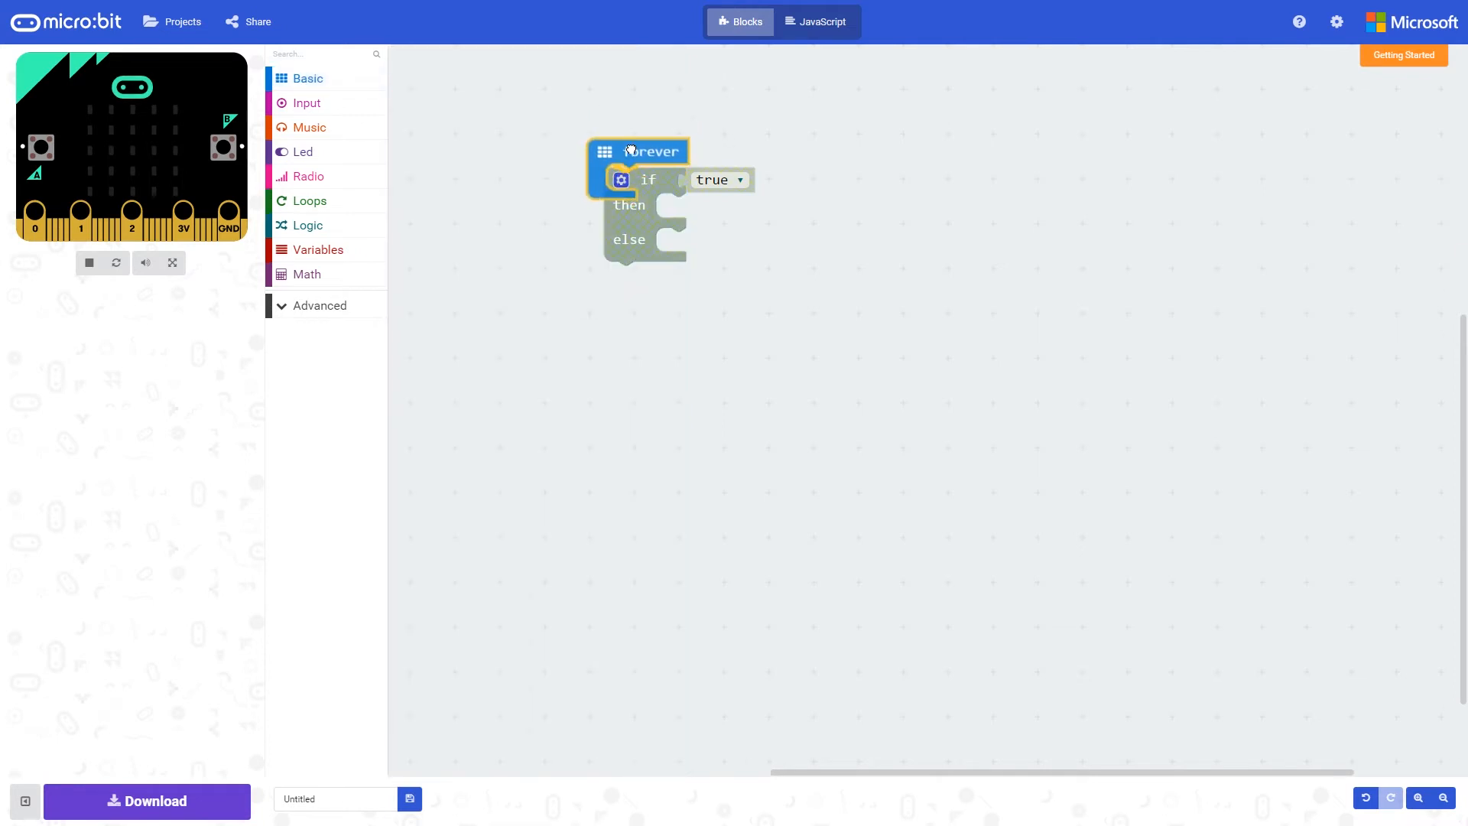
# Step: Replace the if condition 'true' with the Input block 'button A is pressed'
pyautogui.click(310, 102)
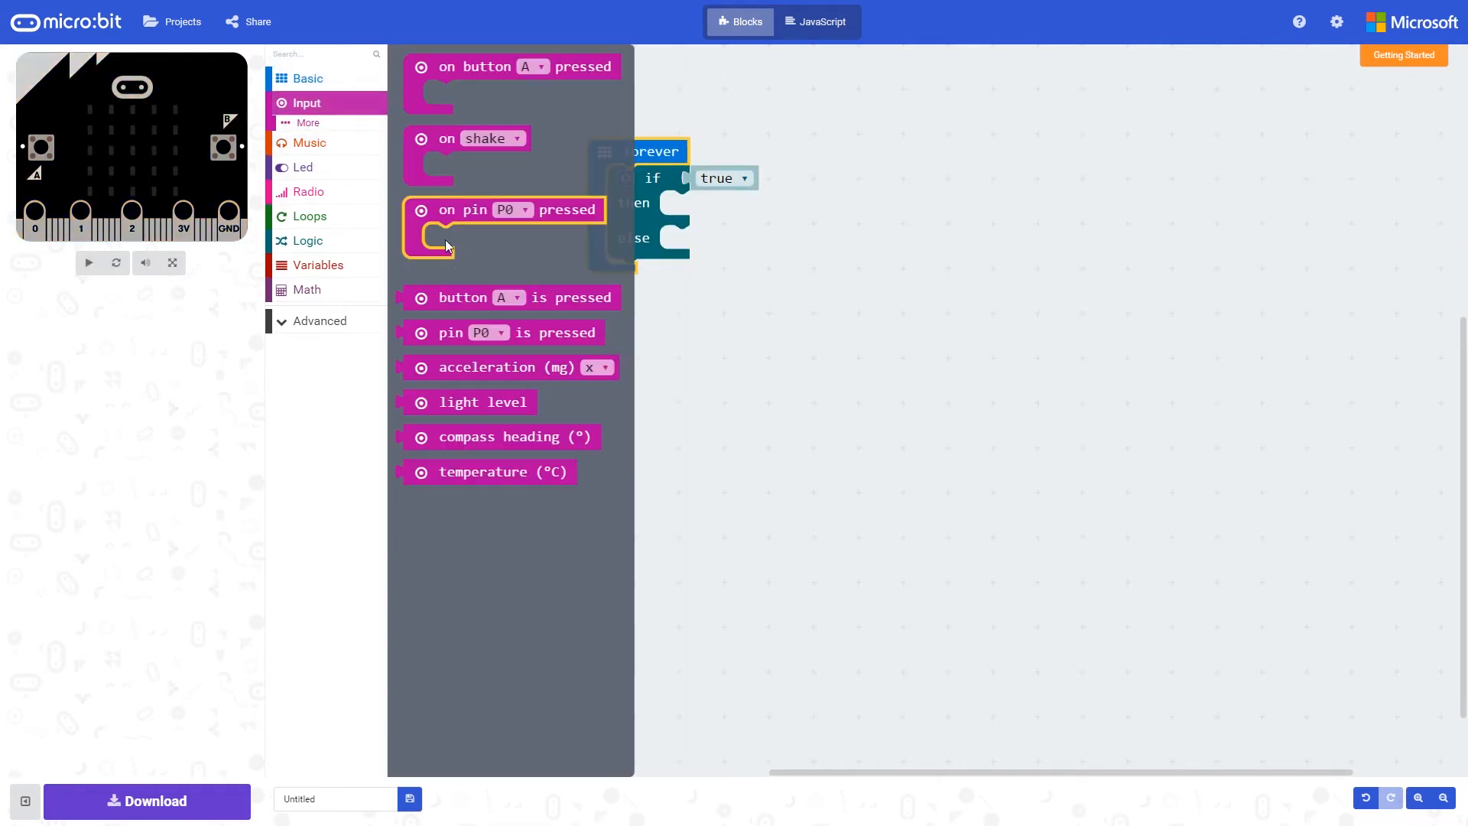
pyautogui.moveTo(511, 297); pyautogui.dragTo(798, 179)
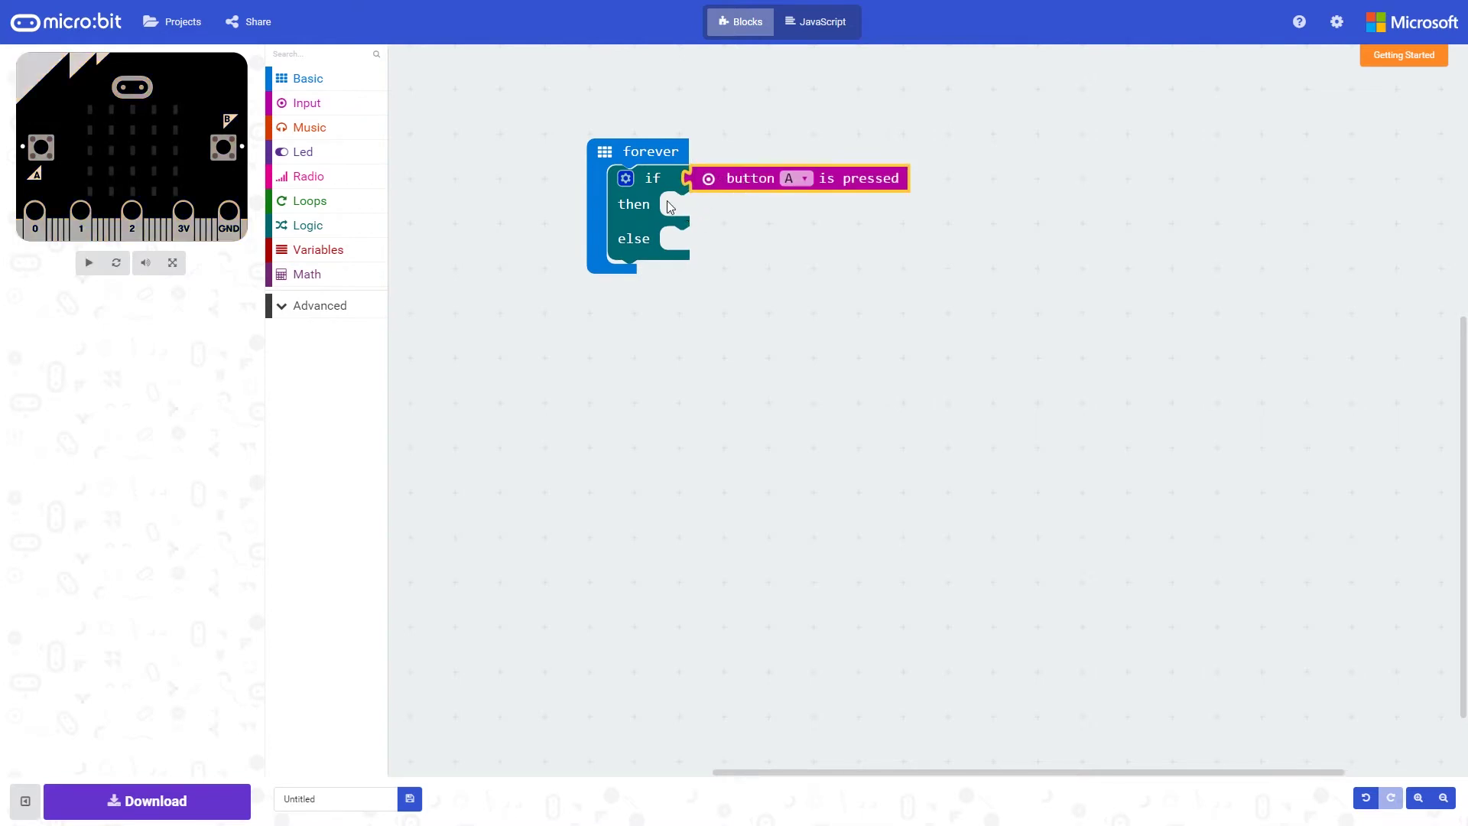
pyautogui.click(89, 262)
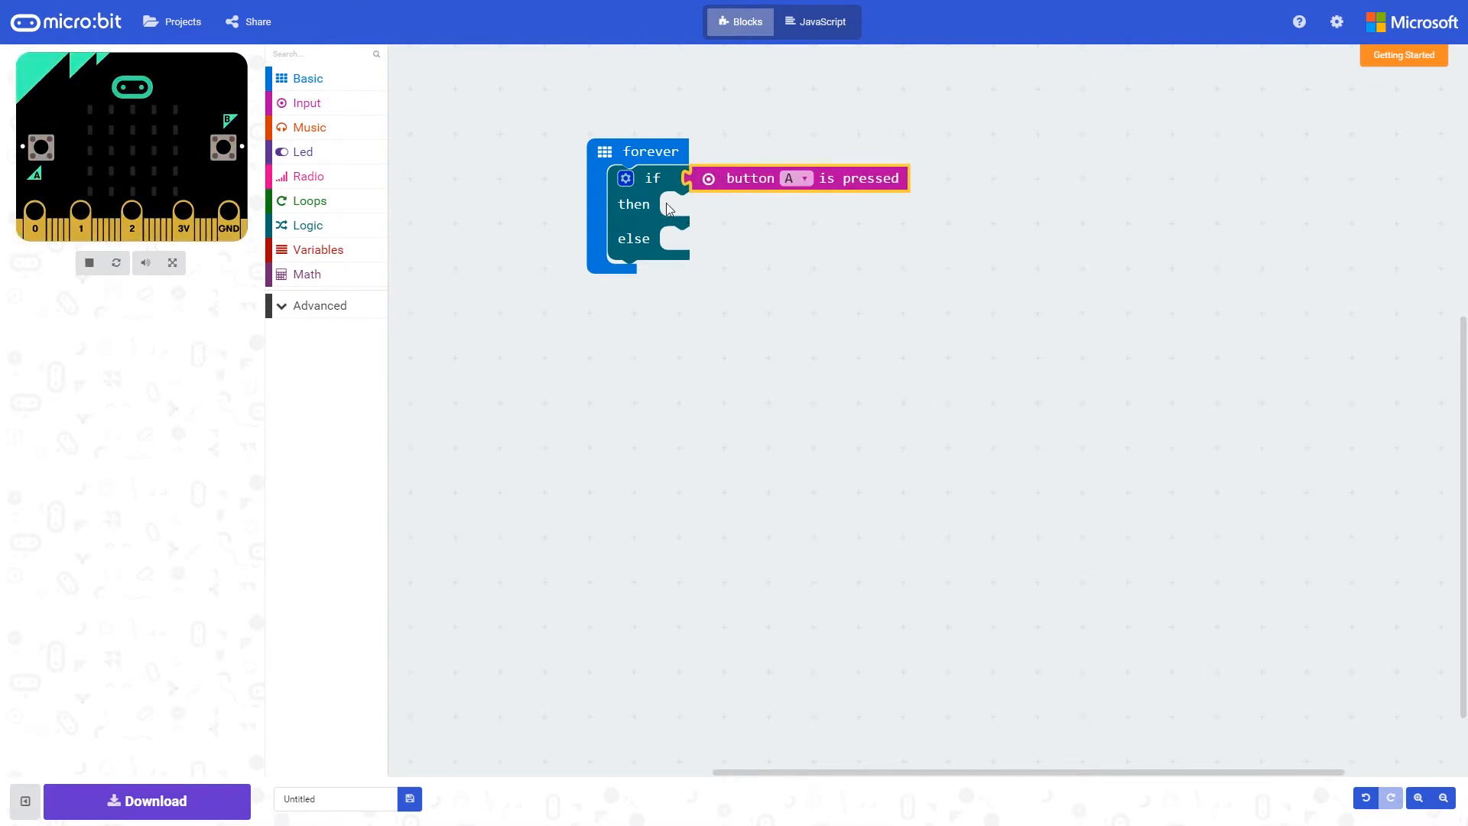
pyautogui.moveTo(700, 245)
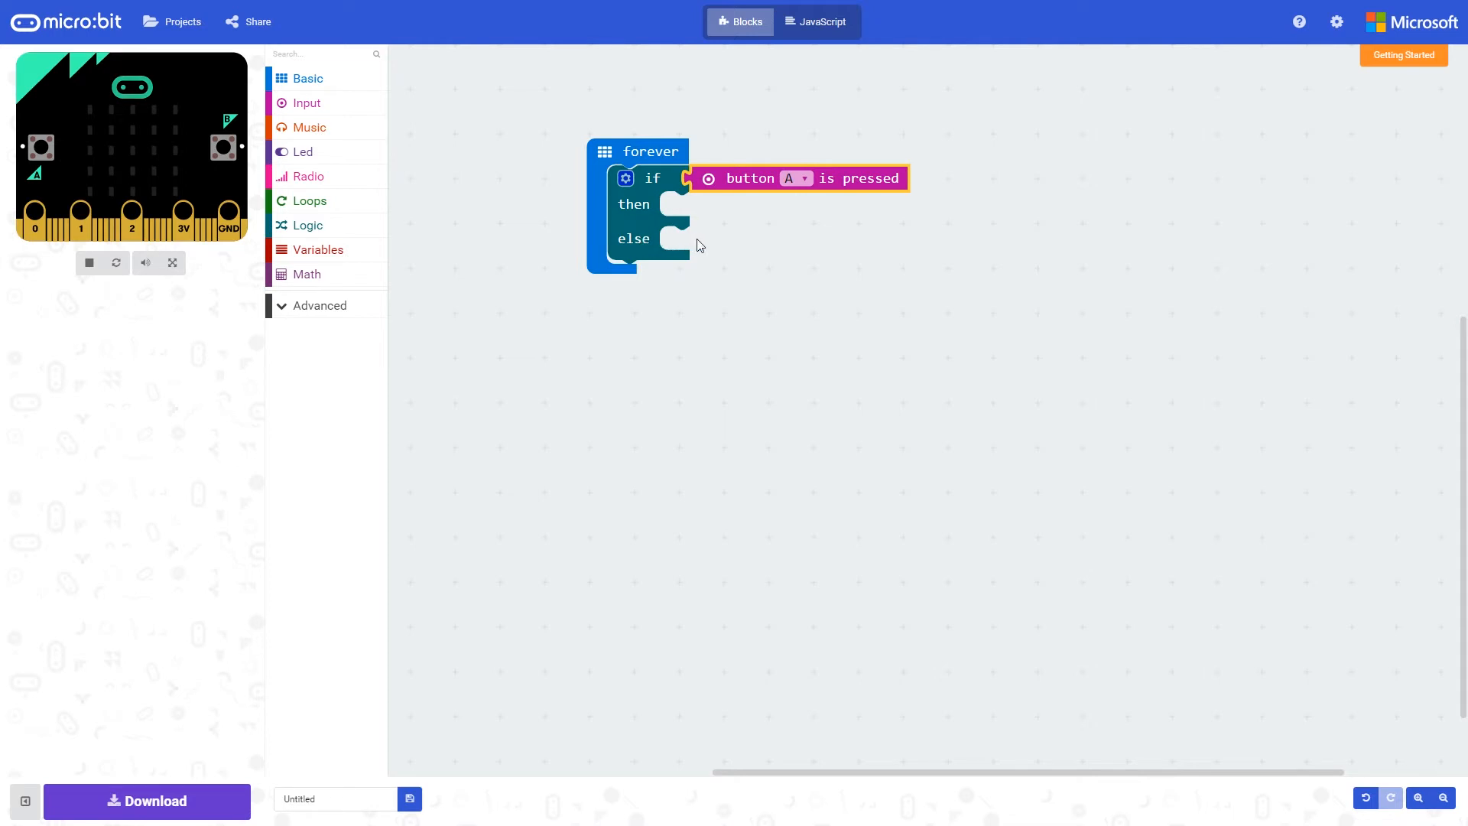
pyautogui.moveTo(638, 217)
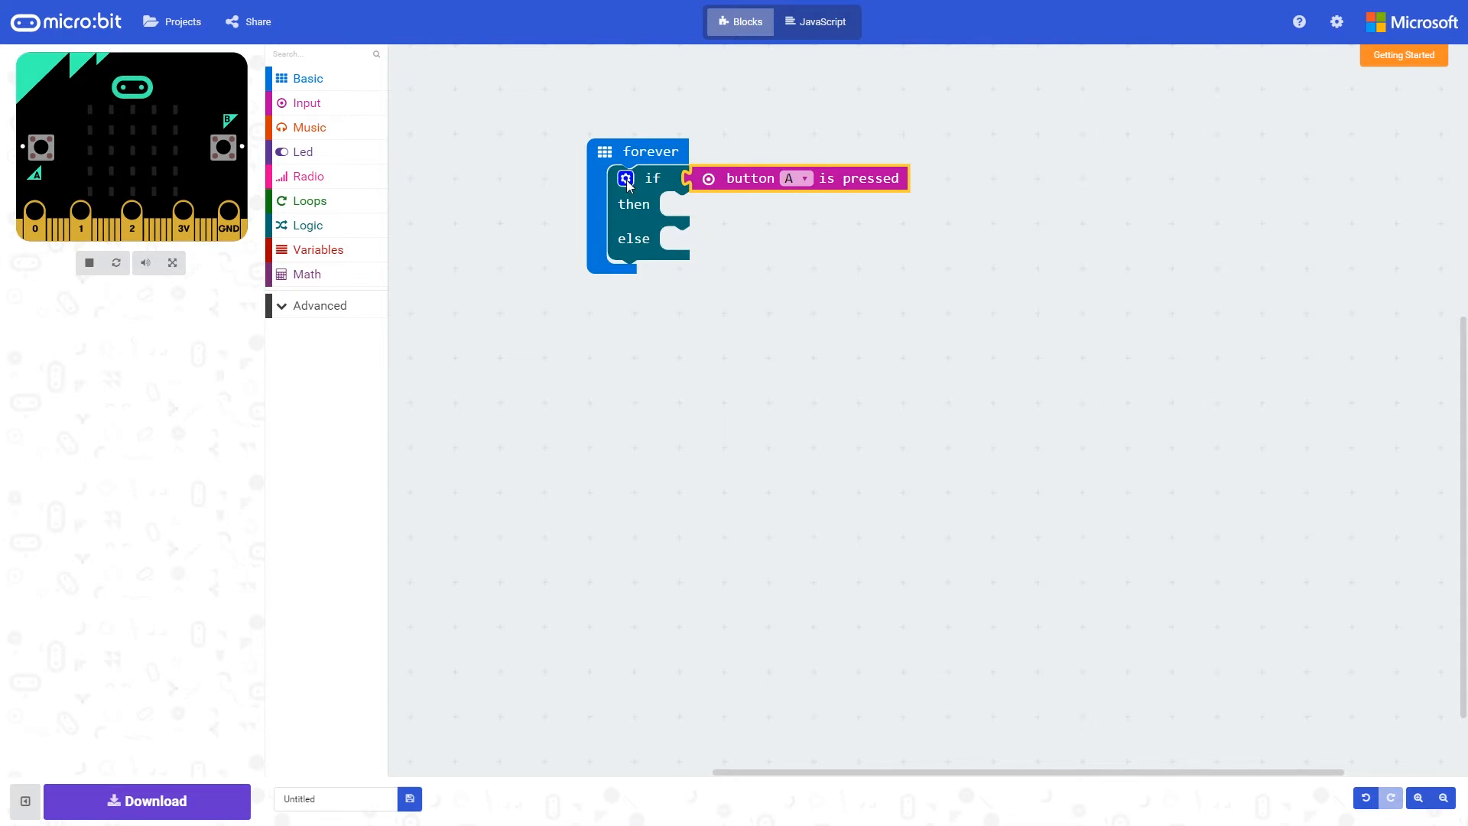
# Step: Add an else if branch to the button-A if block using its gear options
pyautogui.click(625, 178)
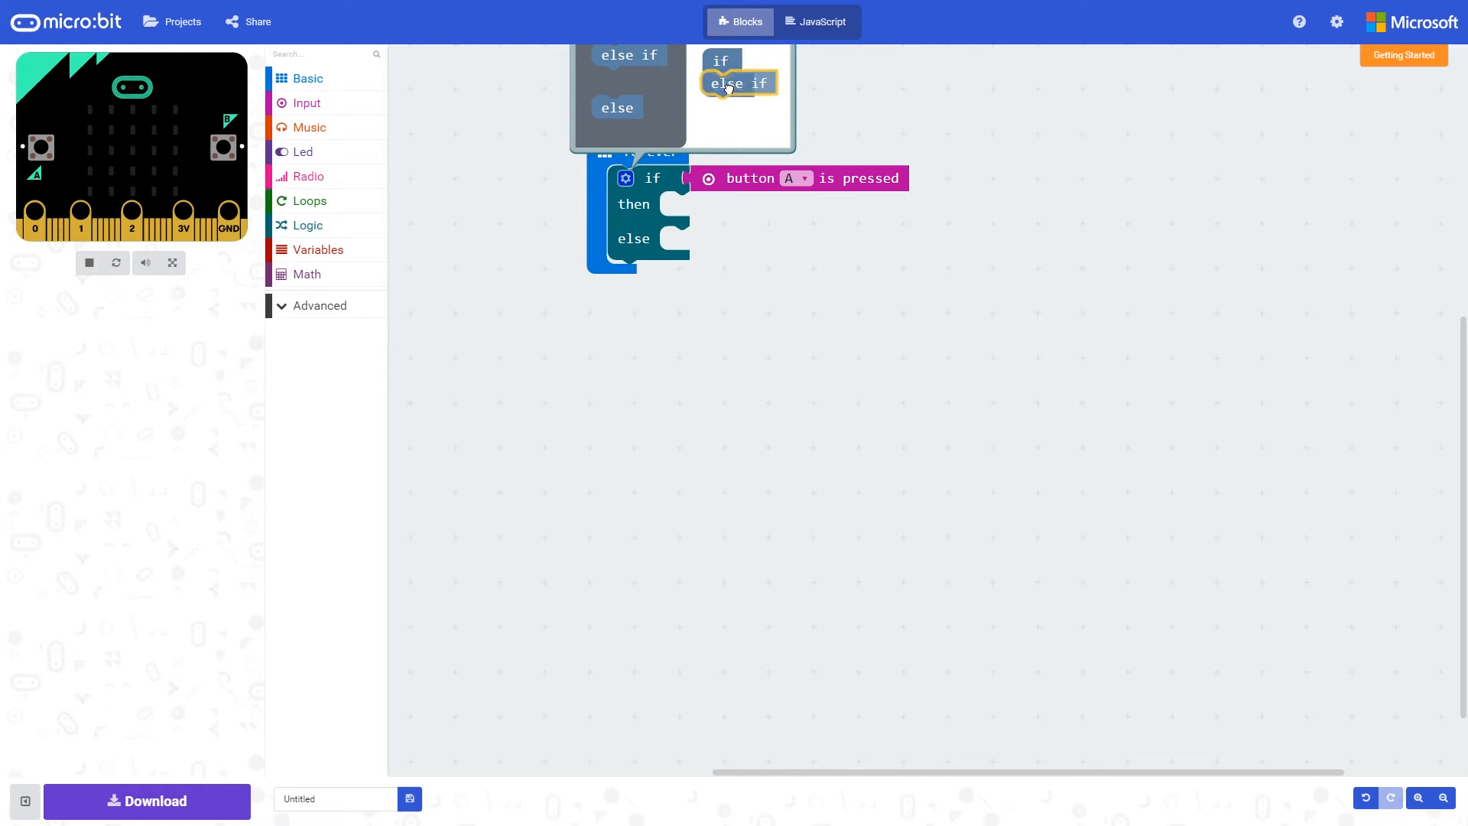
pyautogui.click(738, 83)
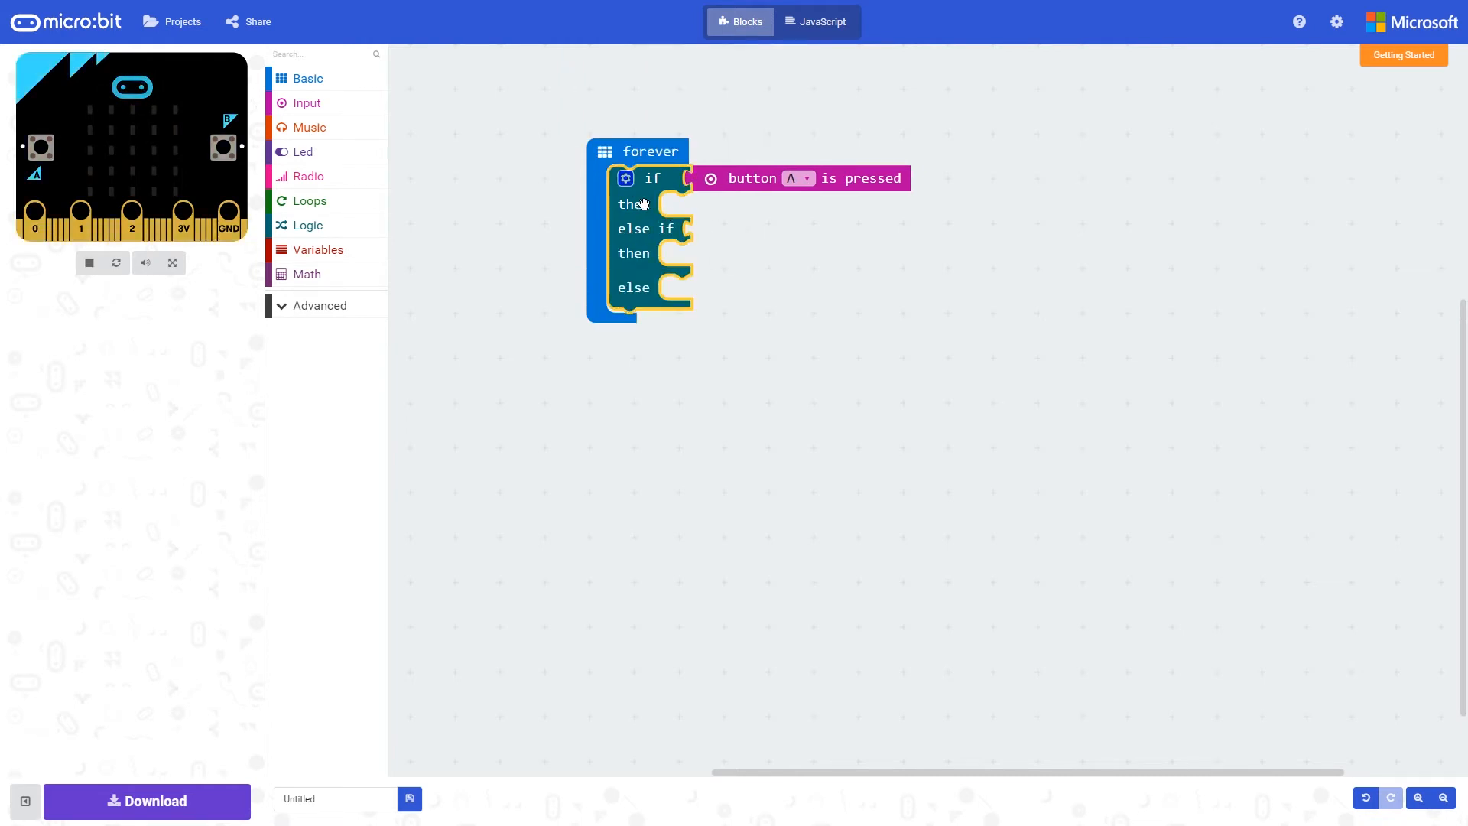
pyautogui.moveTo(655, 204)
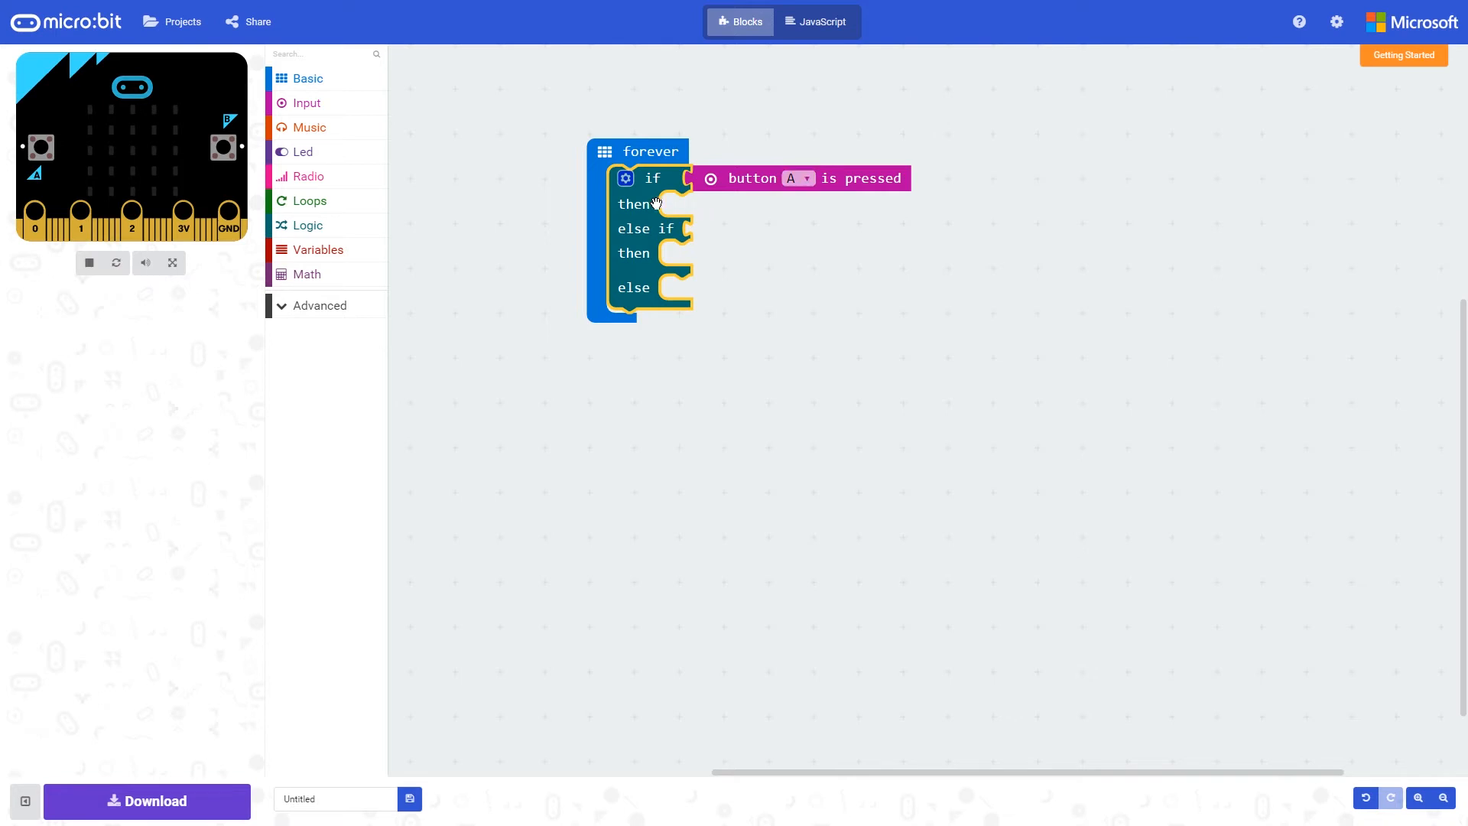
pyautogui.moveTo(662, 232)
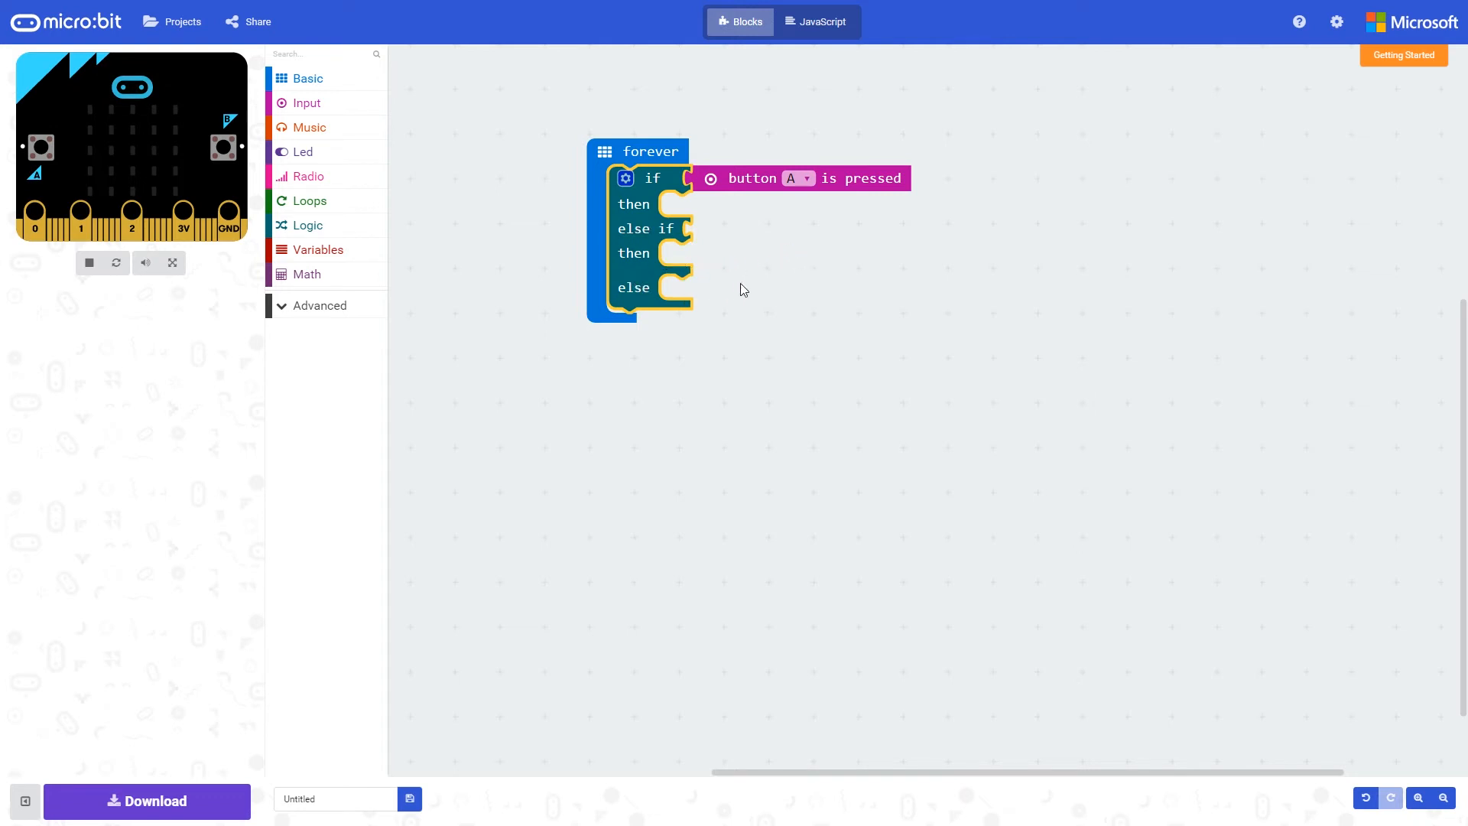
pyautogui.moveTo(329, 141)
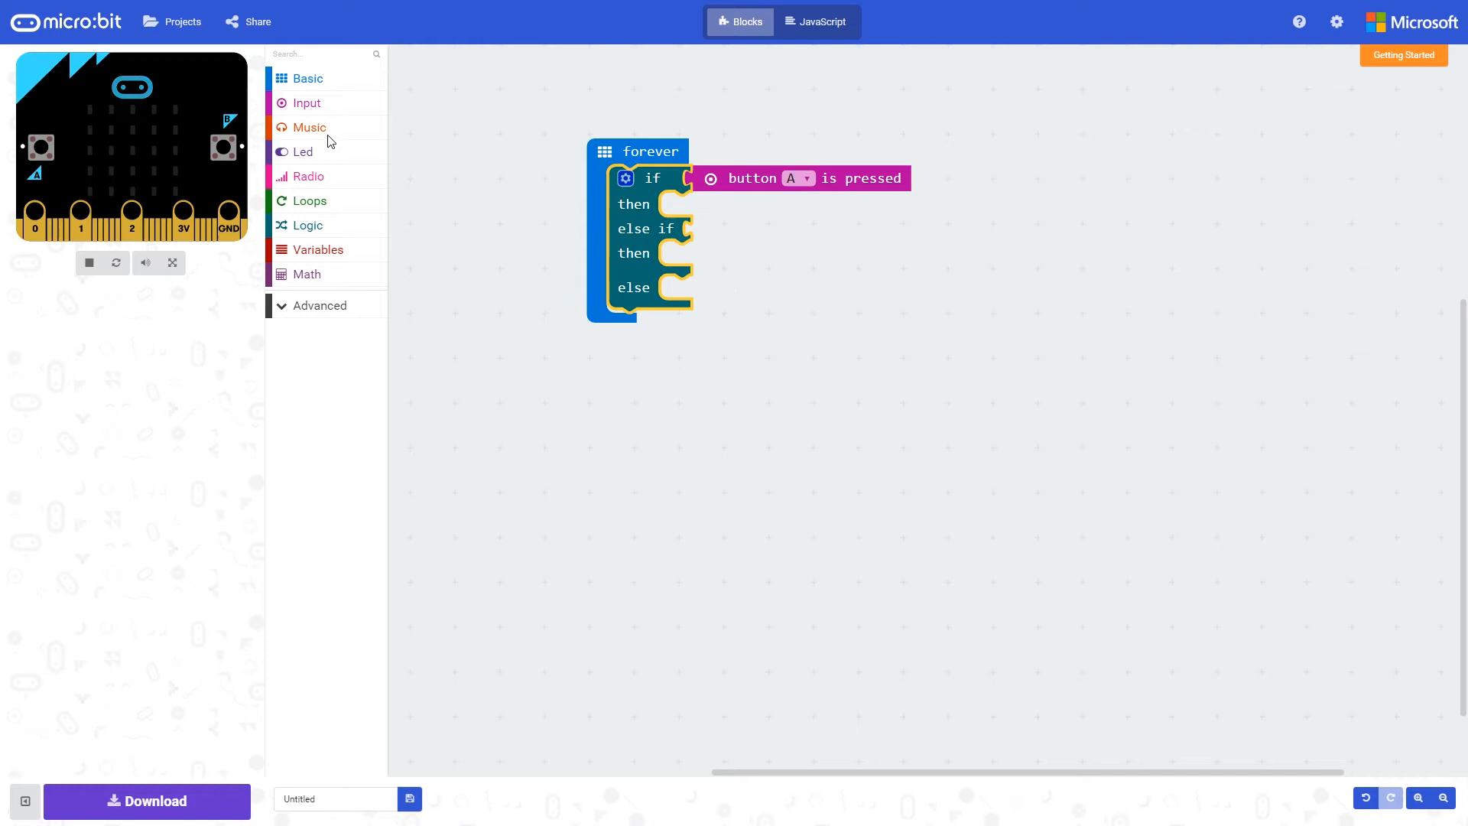
# Step: Copy the button condition into else if and switch its dropdown to button B
pyautogui.click(310, 103)
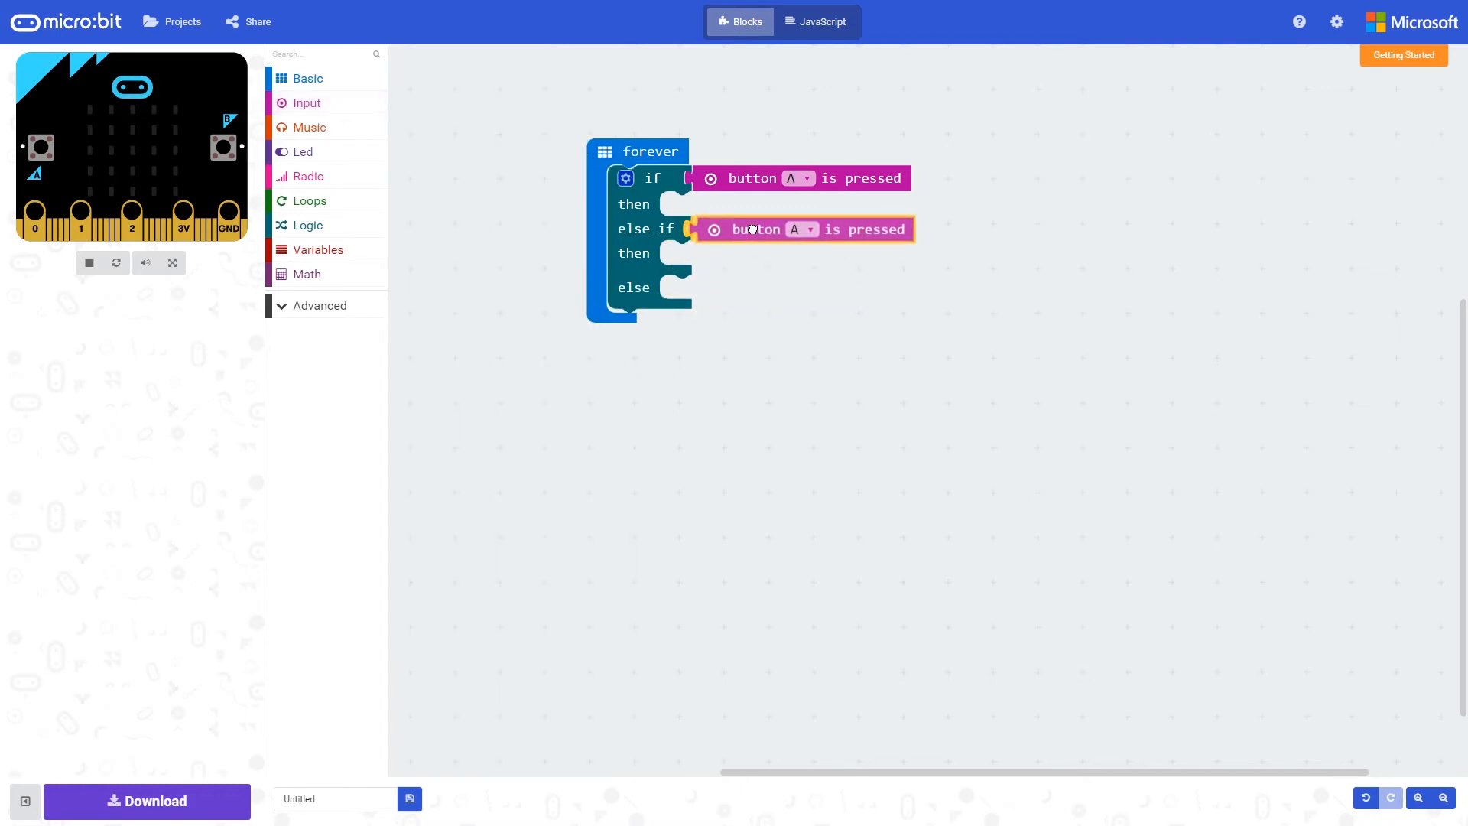
pyautogui.click(799, 230)
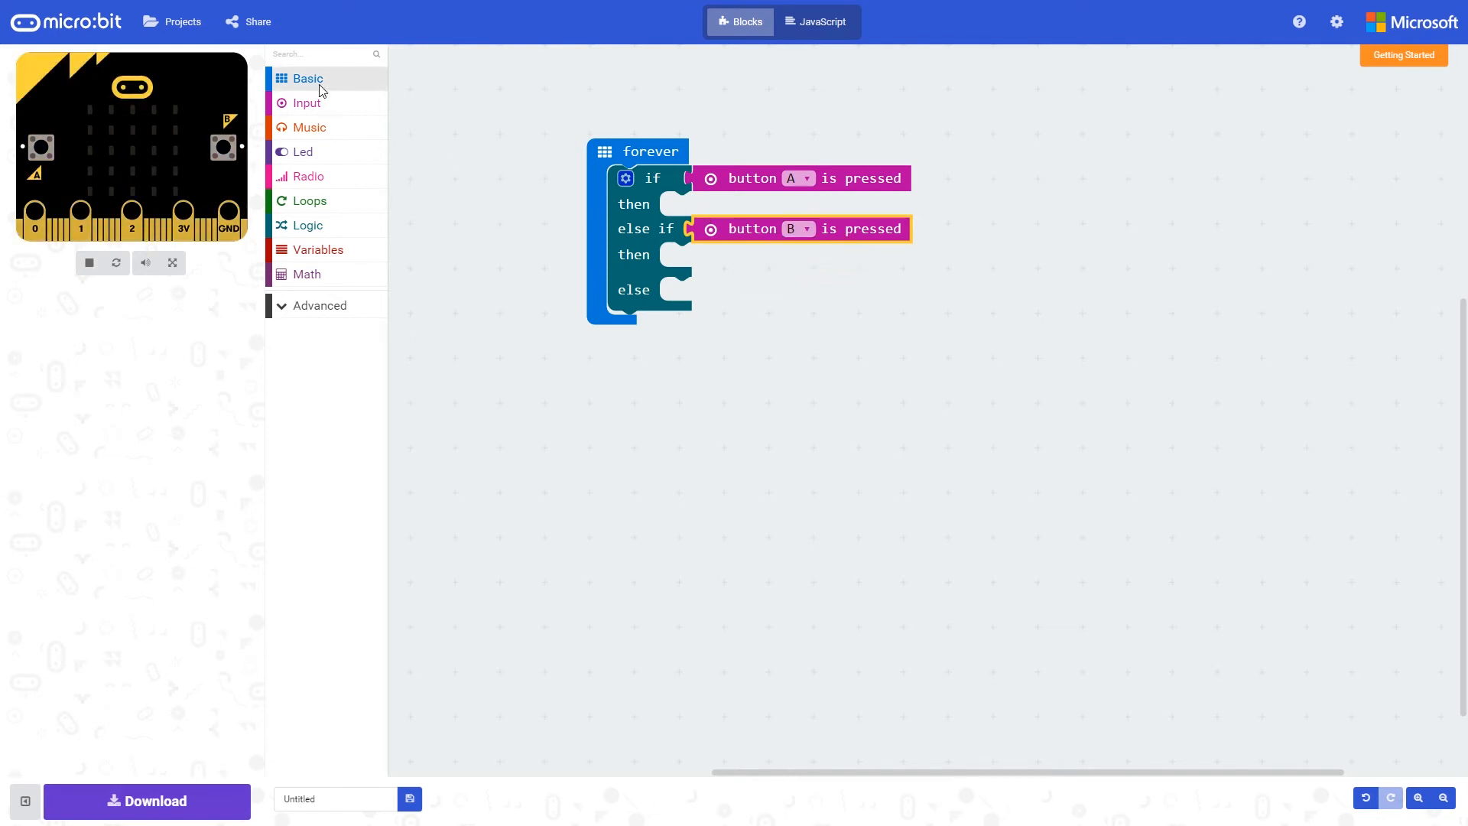
pyautogui.click(308, 78)
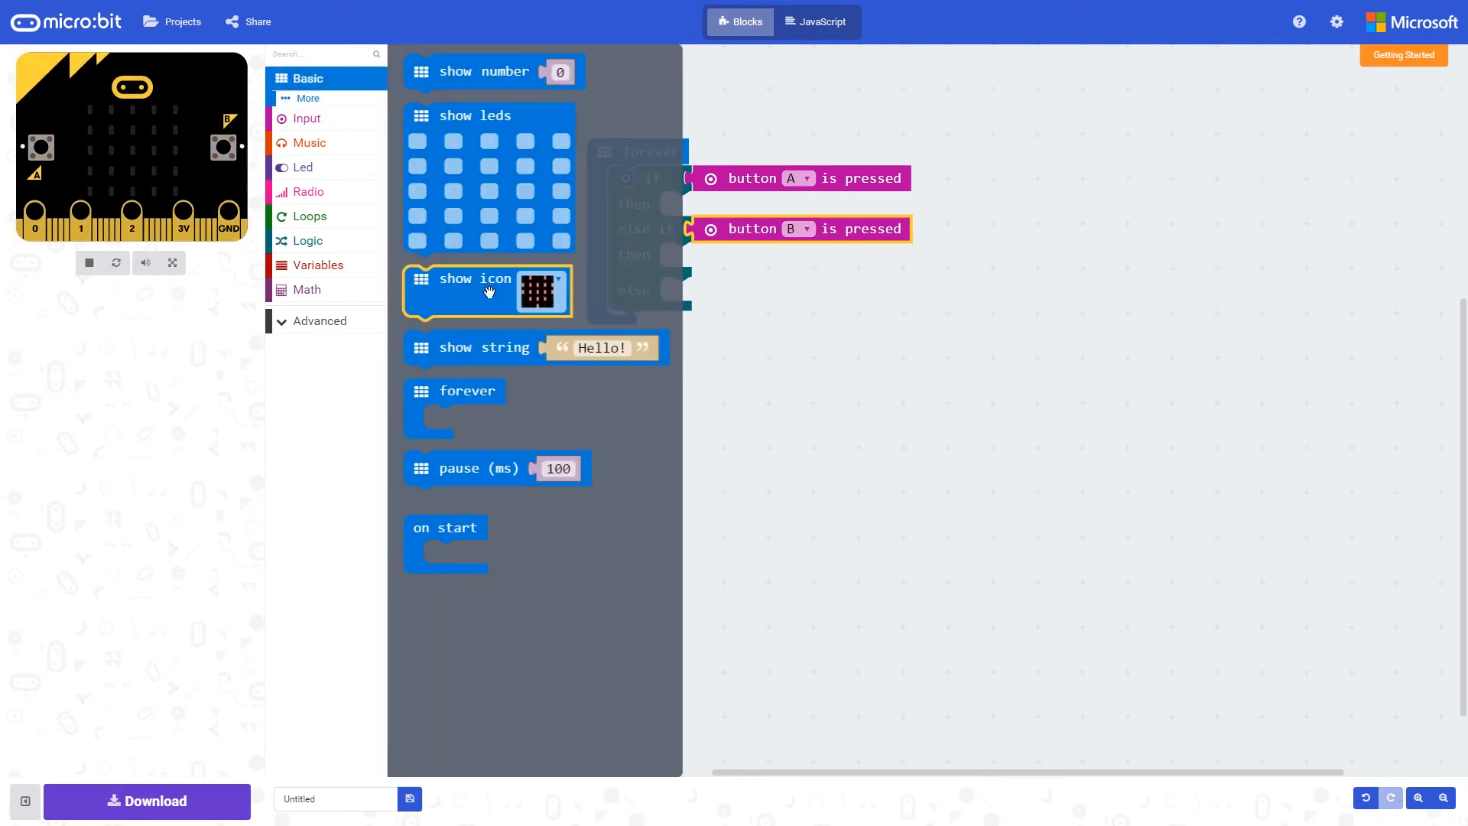
# Step: Add show icon blocks to the three branches: heart for A, tick for B, cross for else
pyautogui.moveTo(487, 291); pyautogui.dragTo(735, 205)
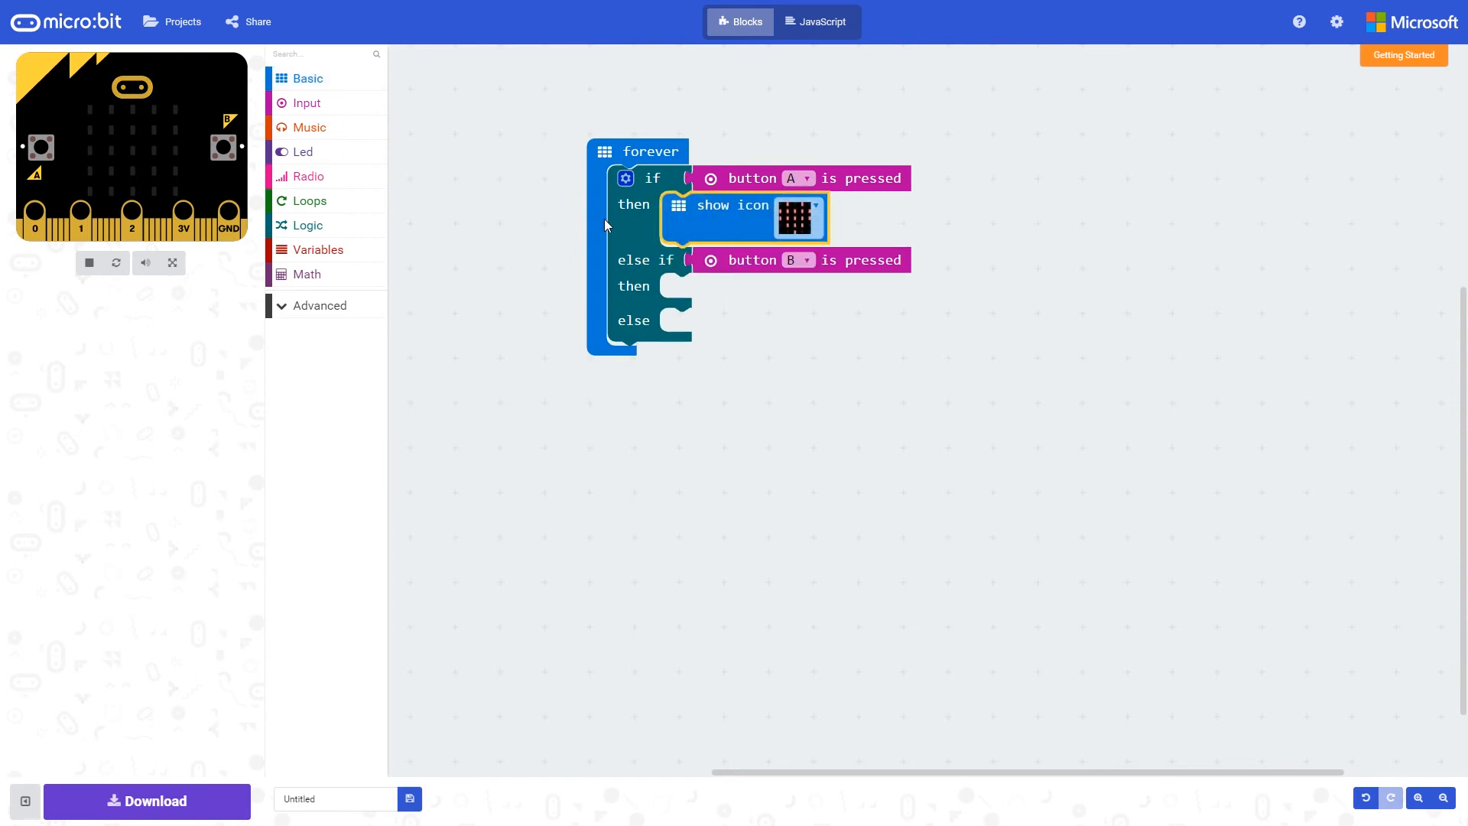
pyautogui.click(308, 78)
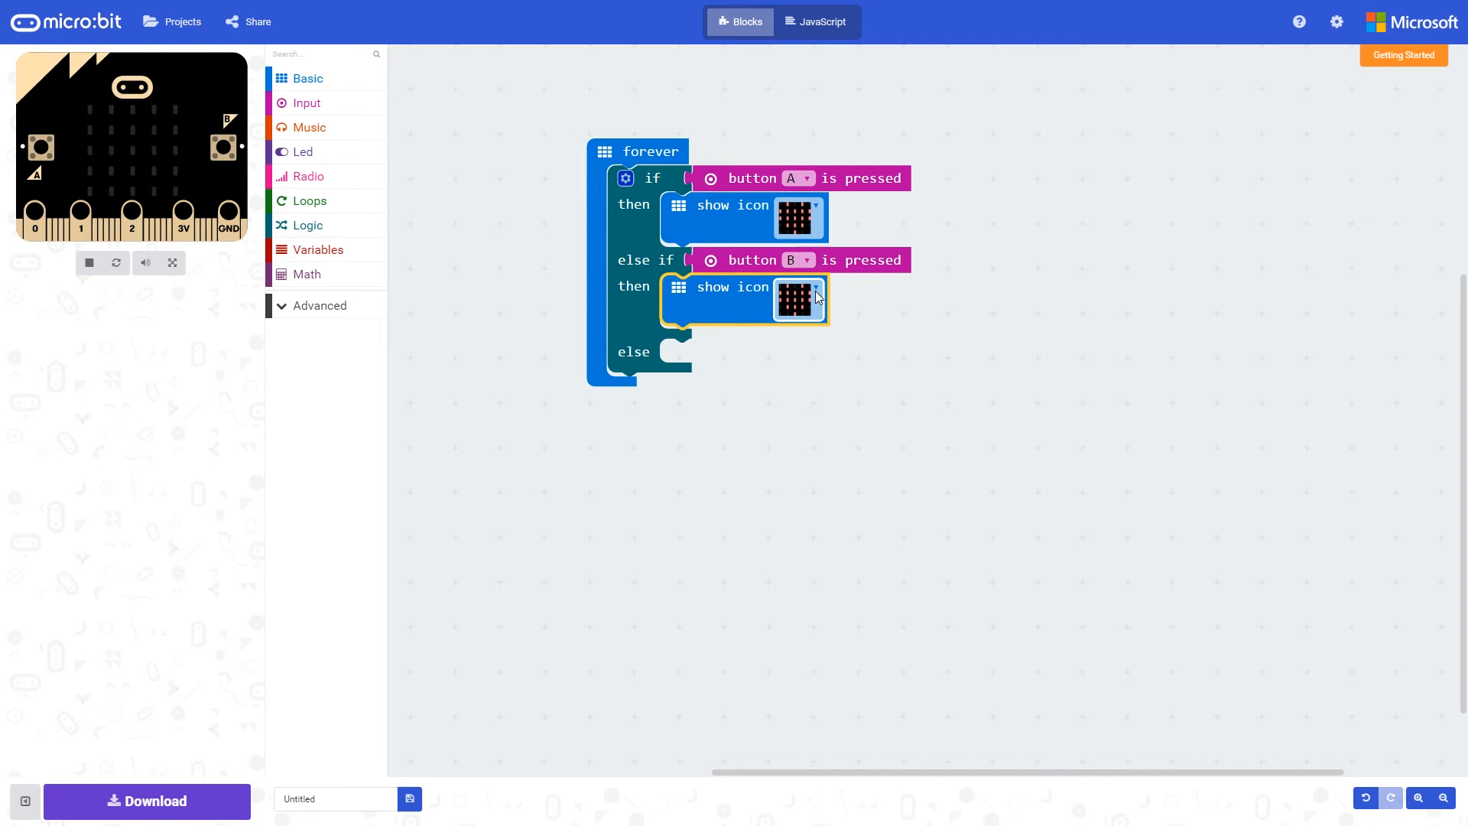
pyautogui.click(814, 299)
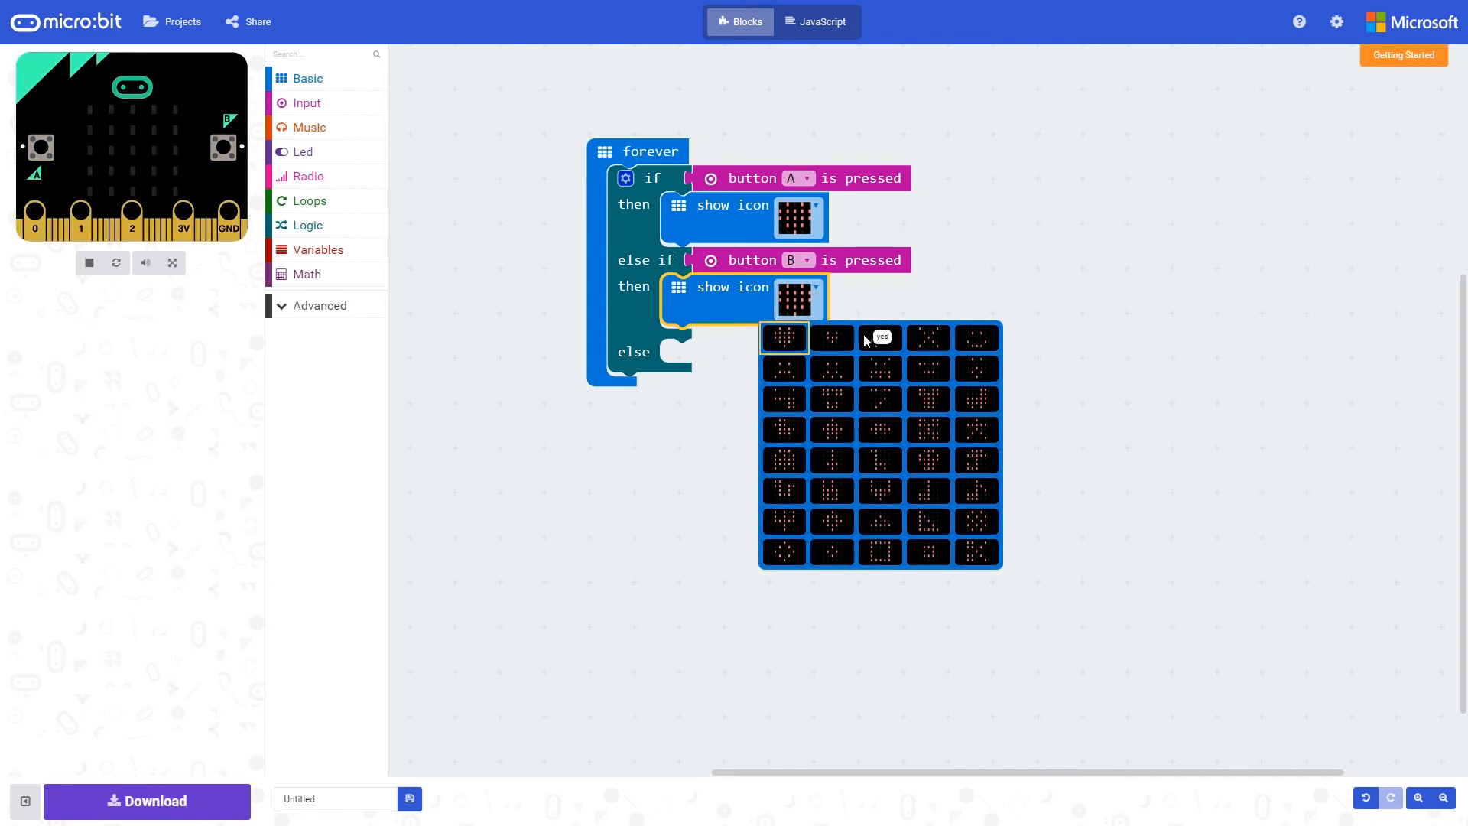
pyautogui.click(308, 78)
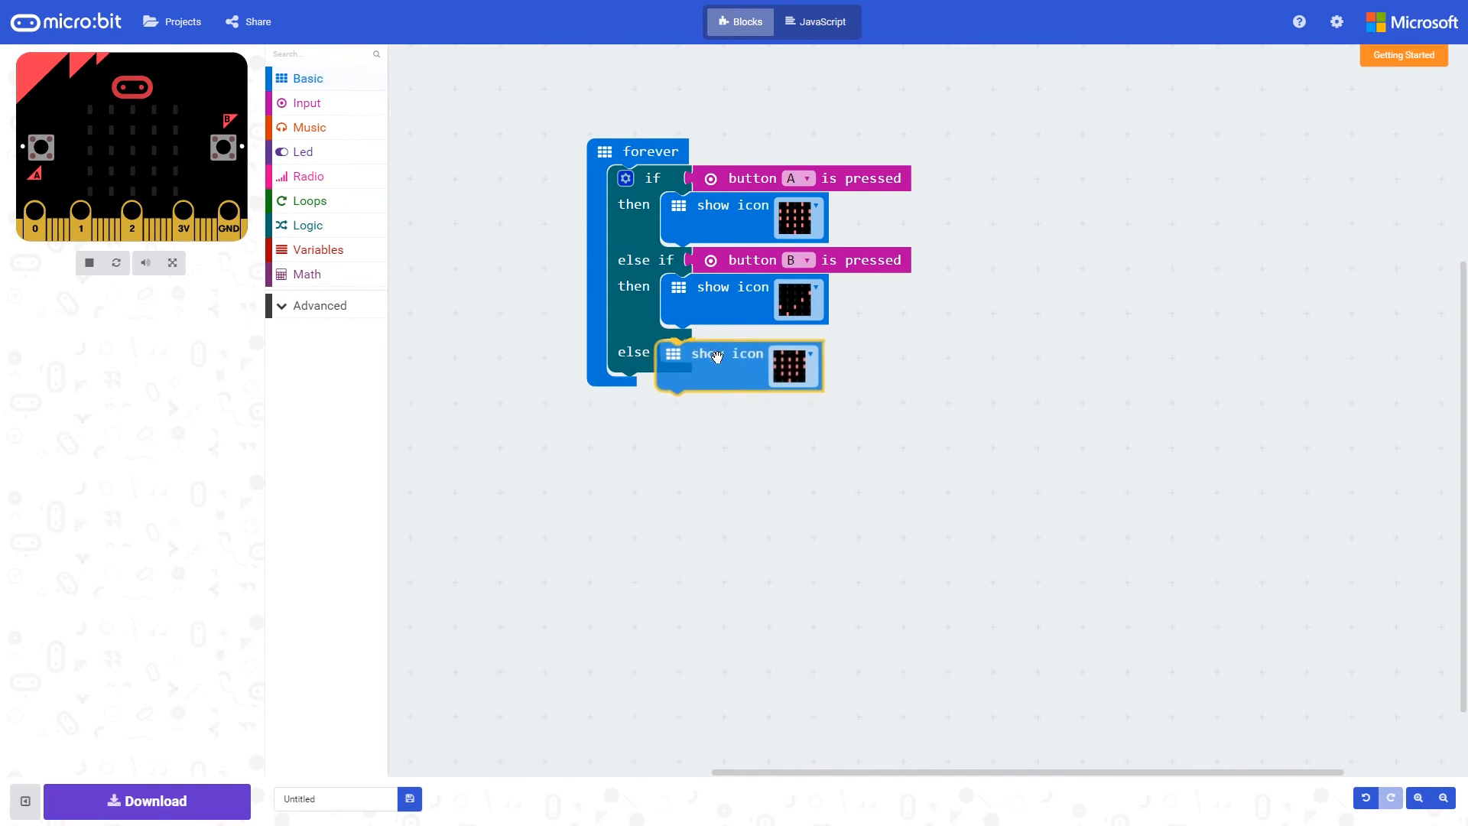
pyautogui.click(798, 365)
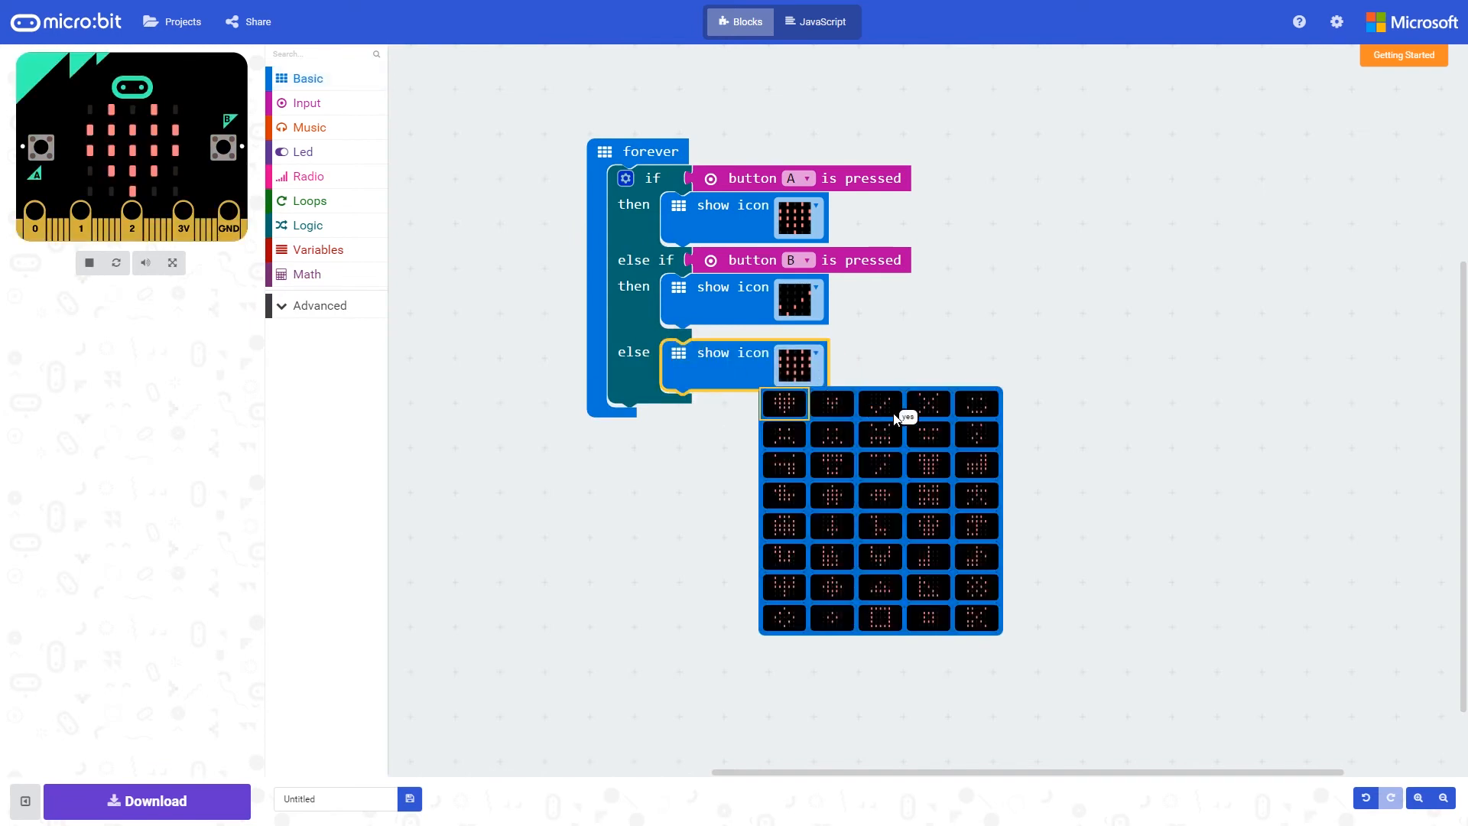
pyautogui.click(784, 404)
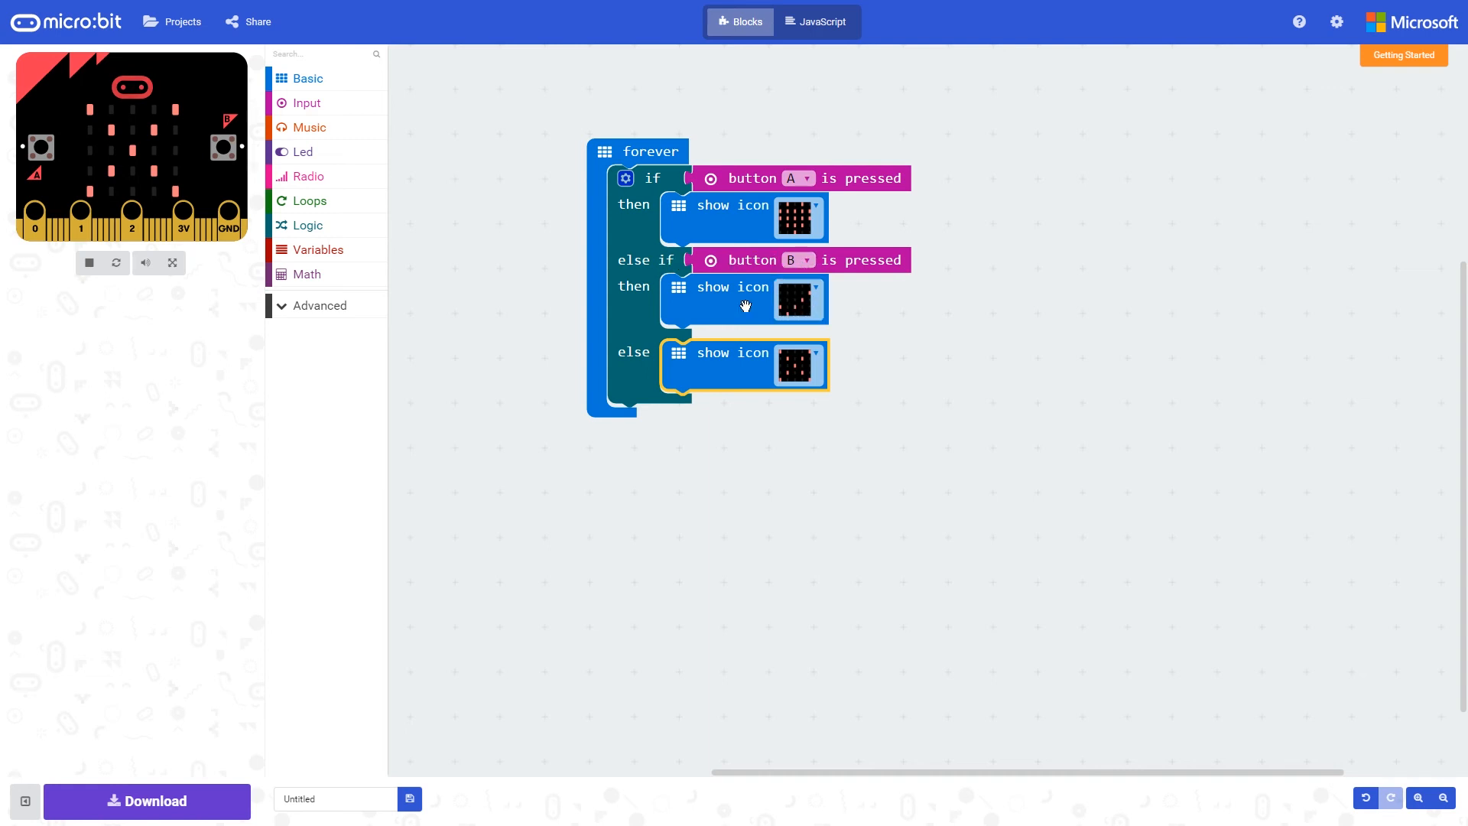
pyautogui.moveTo(765, 364)
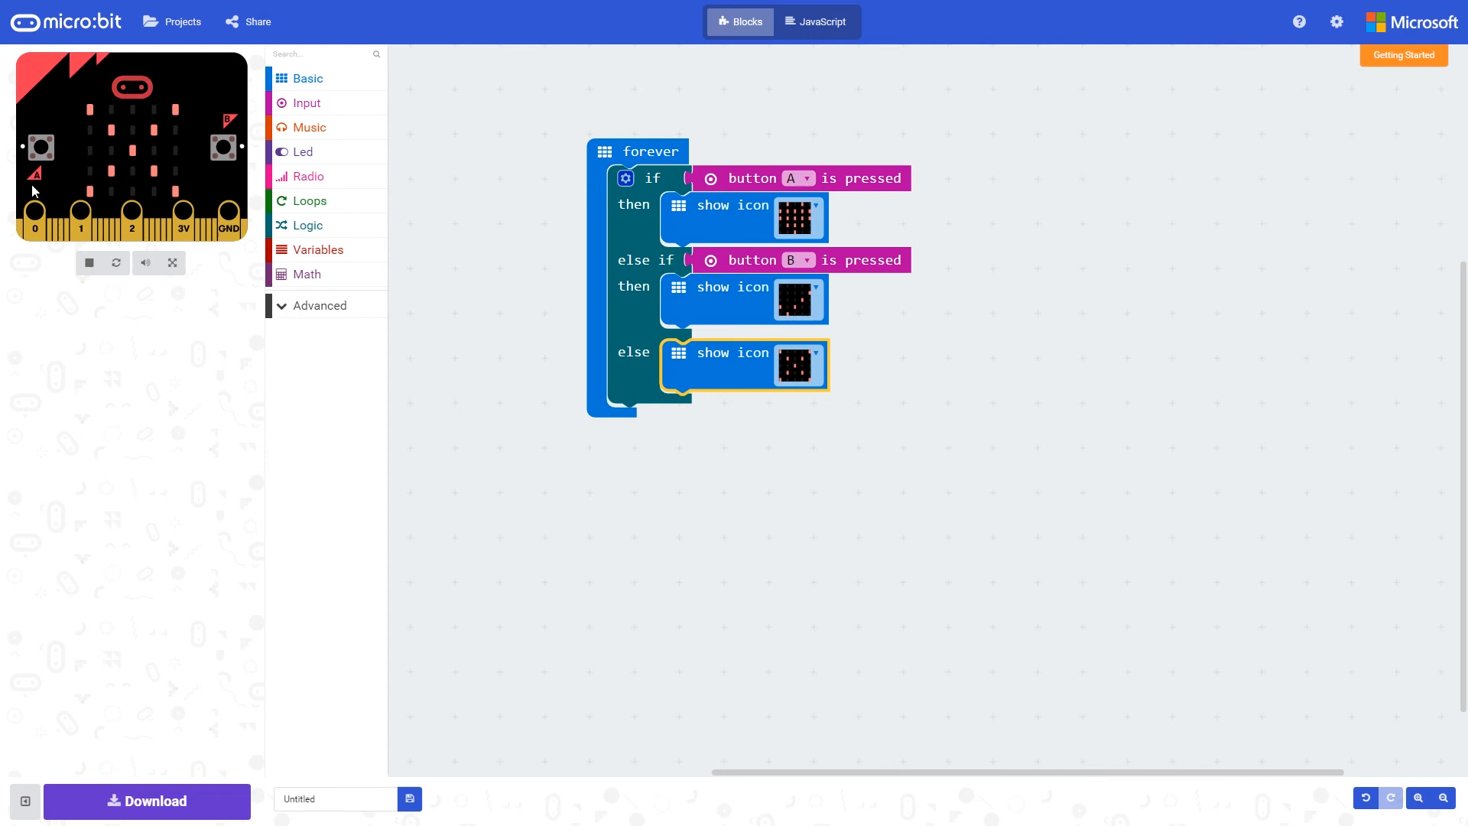
pyautogui.moveTo(105, 137)
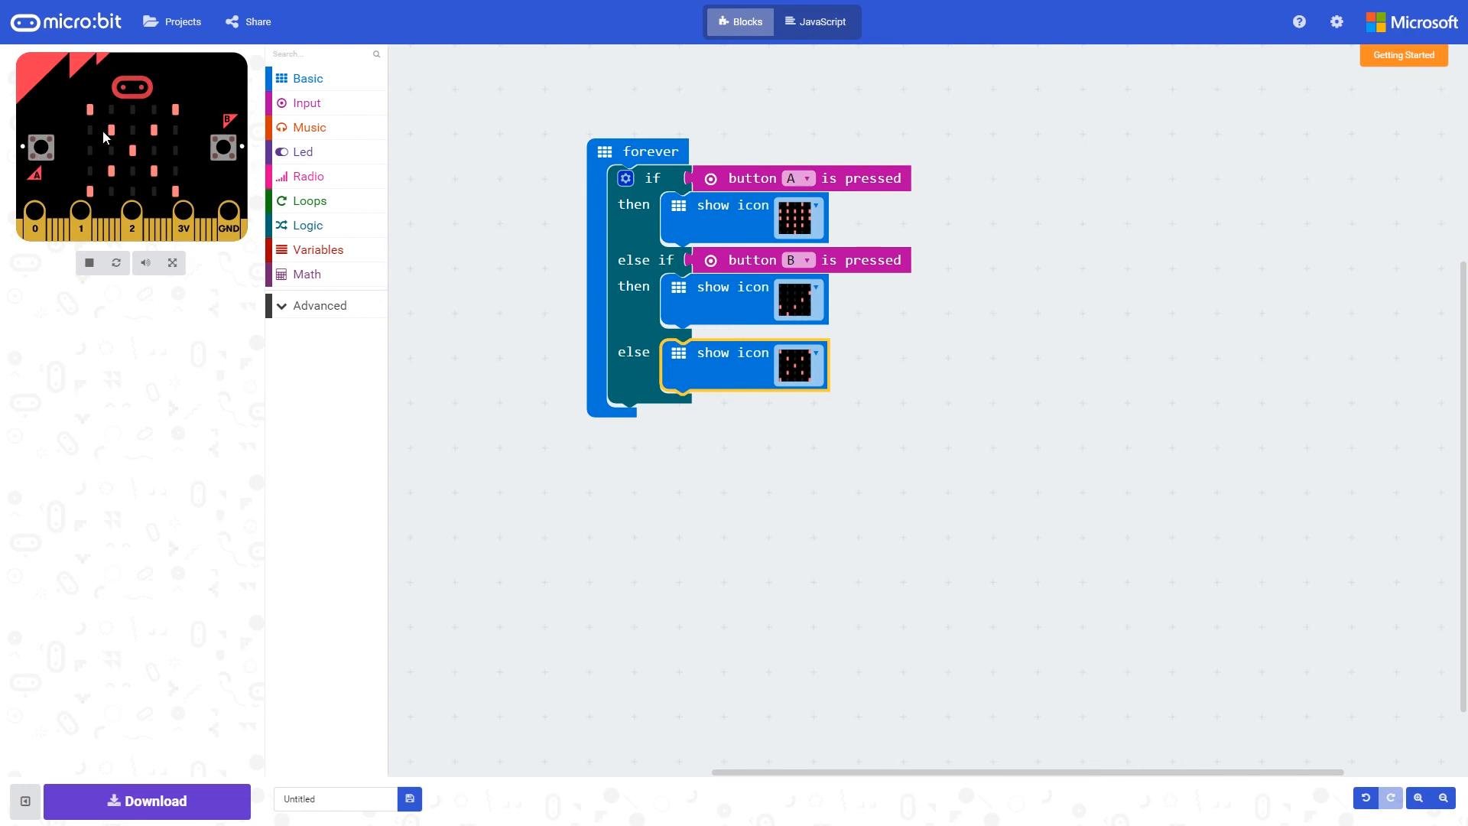
pyautogui.click(42, 147)
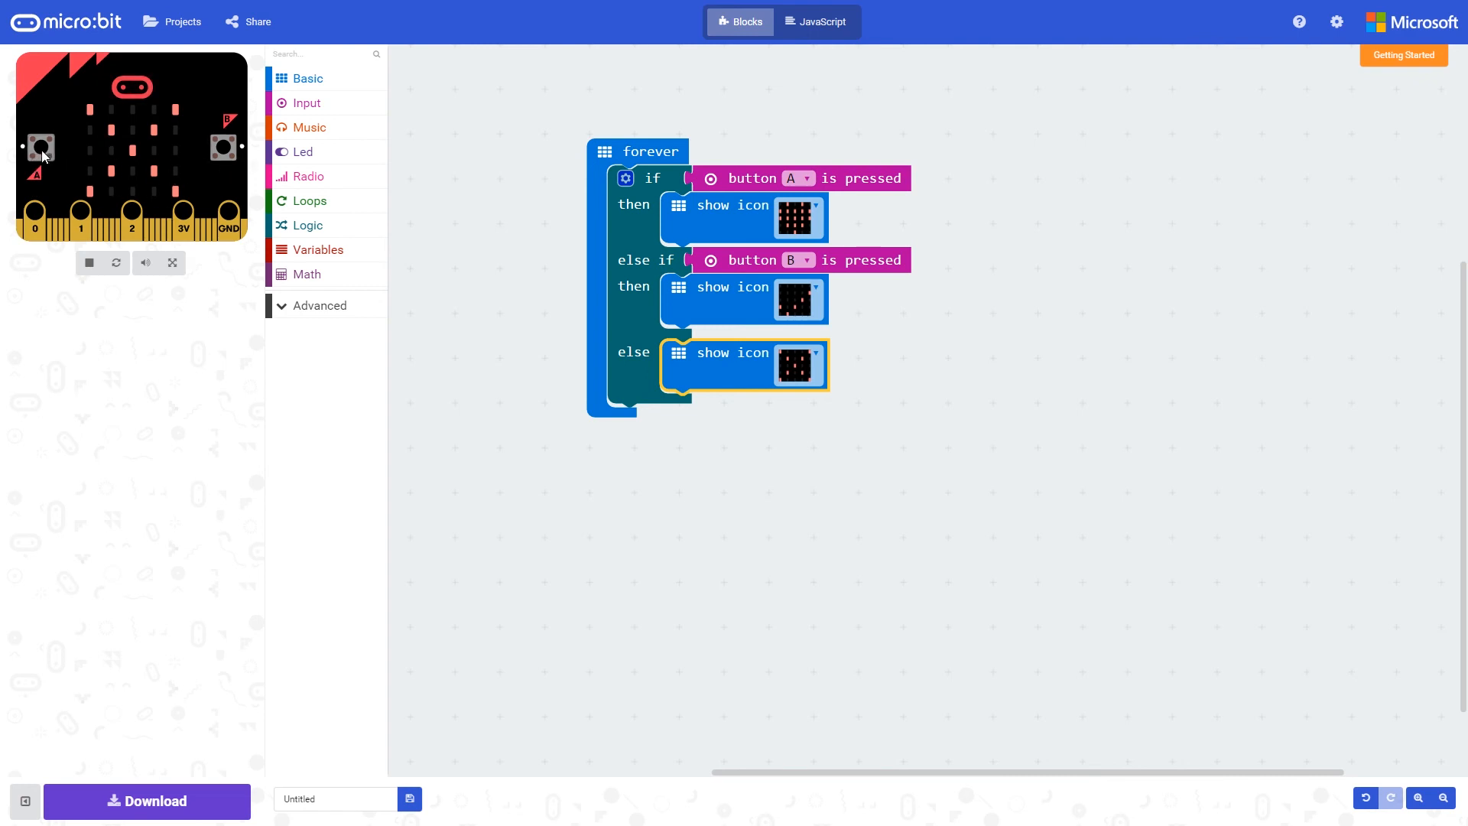
pyautogui.click(40, 146)
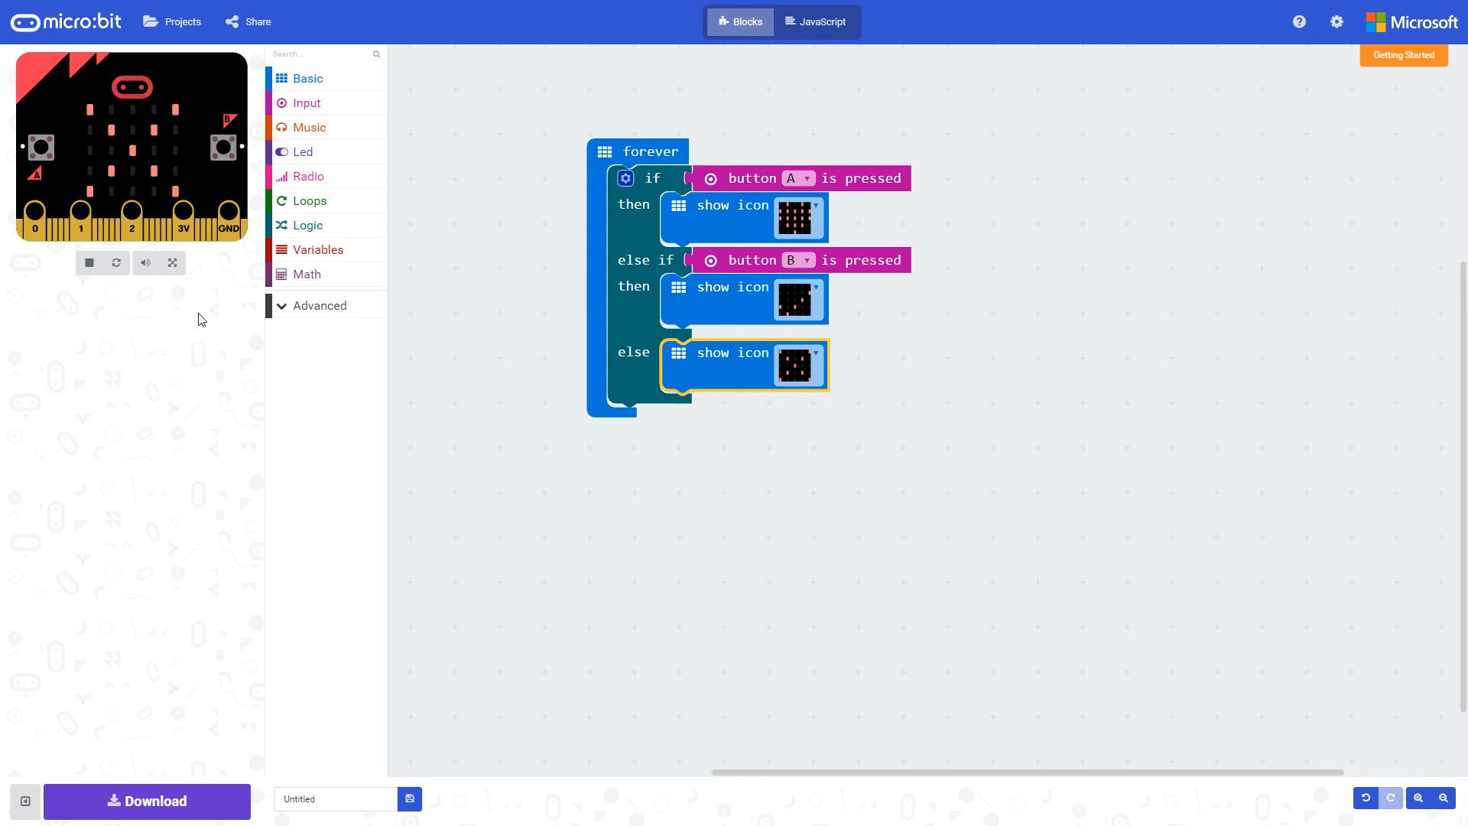
pyautogui.moveTo(681, 259)
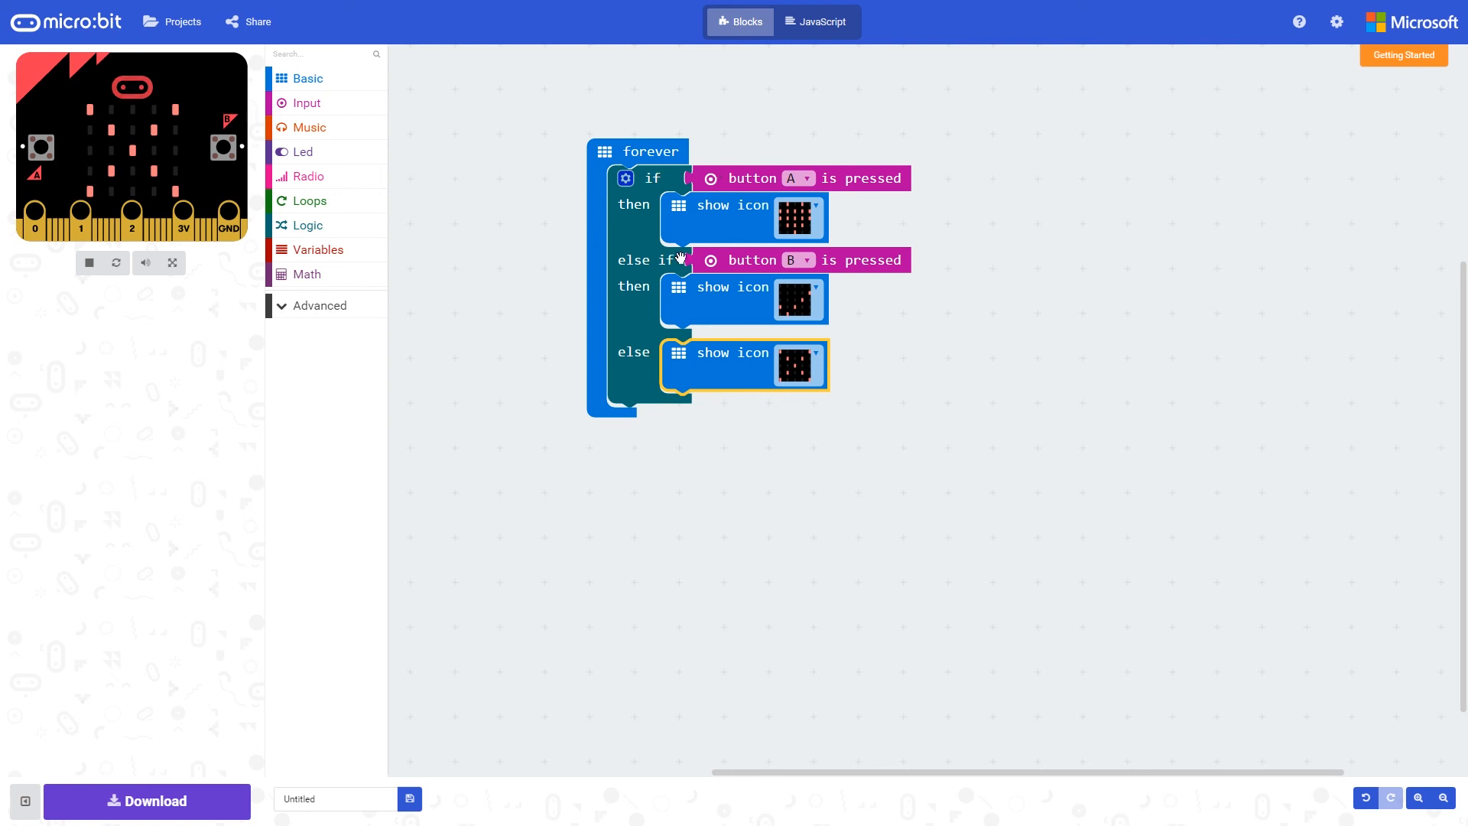
pyautogui.moveTo(553, 336)
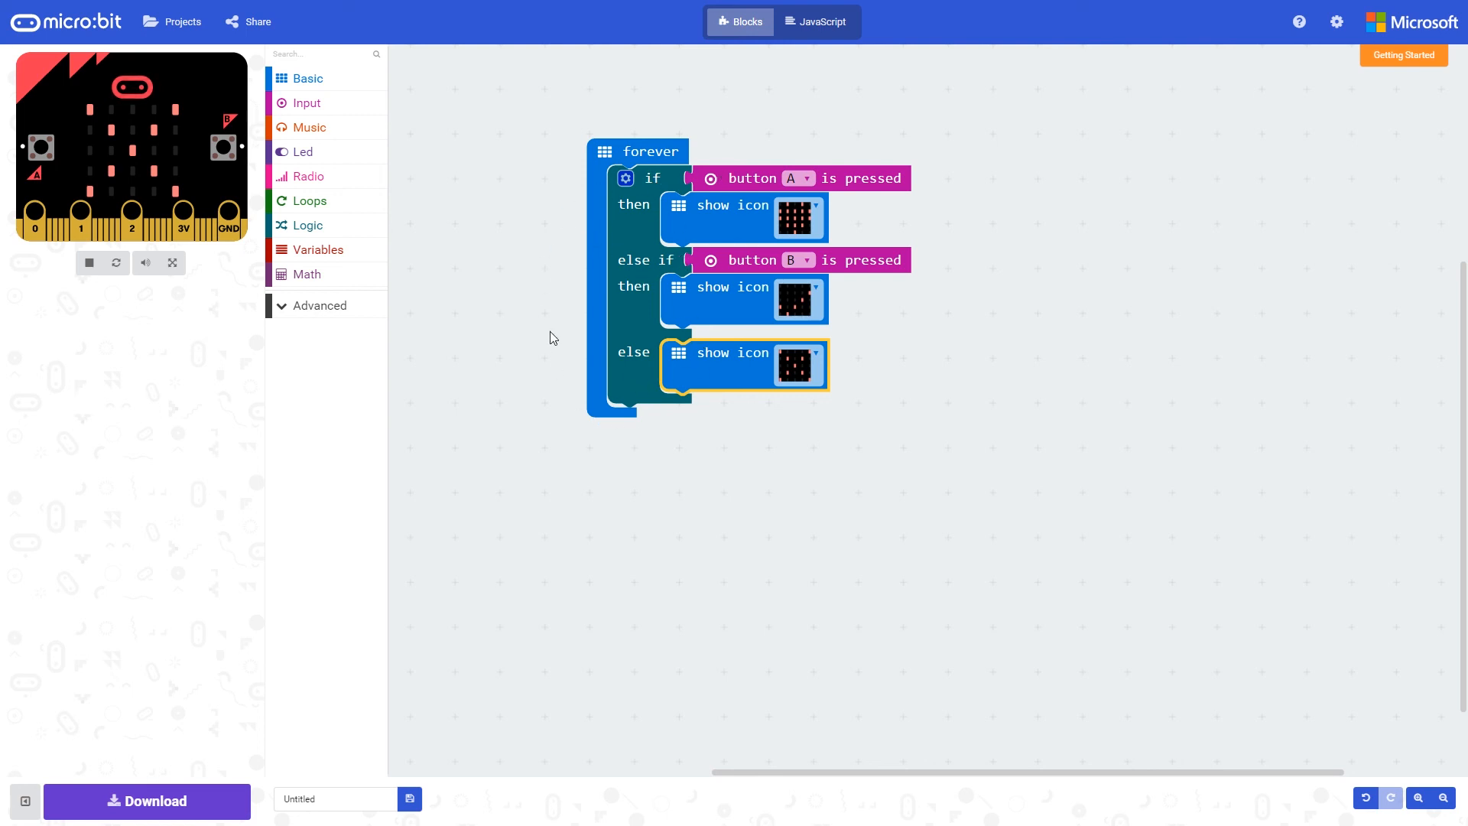